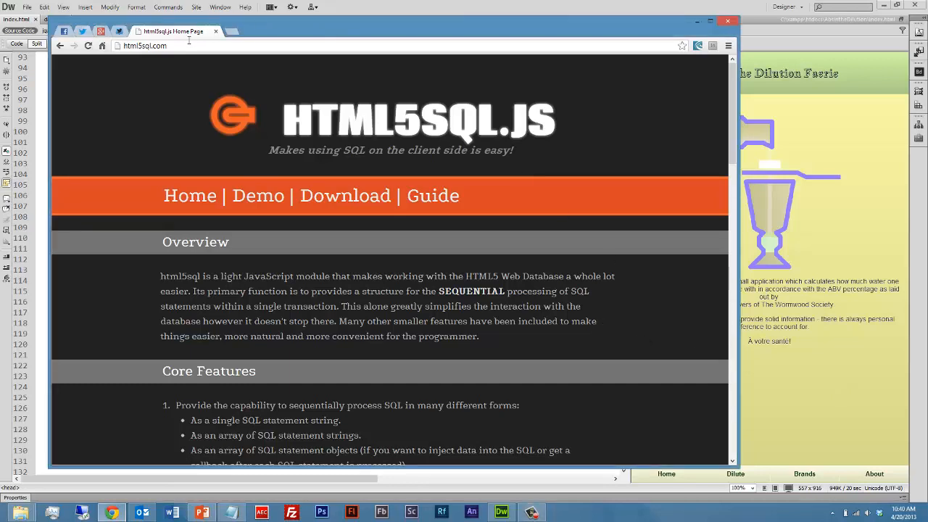
Step: Review the html5sql.process example, highlighting its sqlStatements argument and error callback
left_click(145, 45)
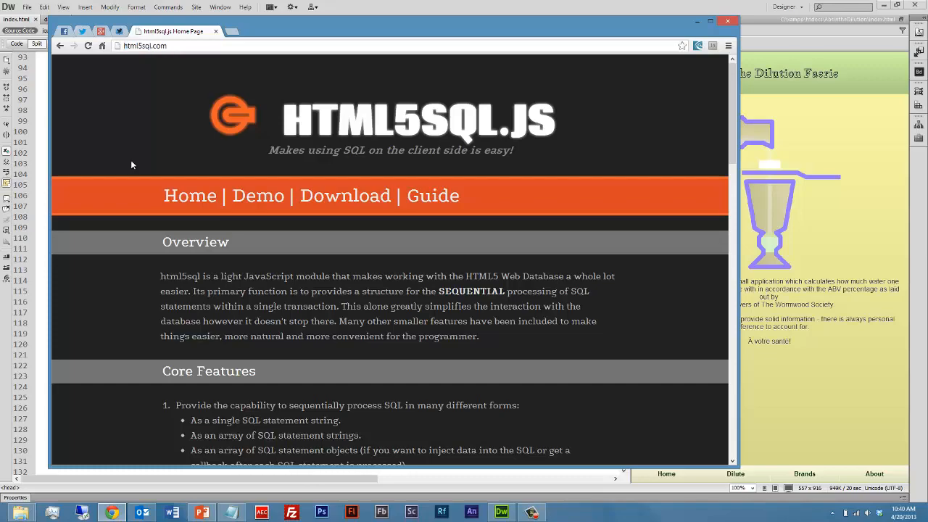
scroll("down", 3)
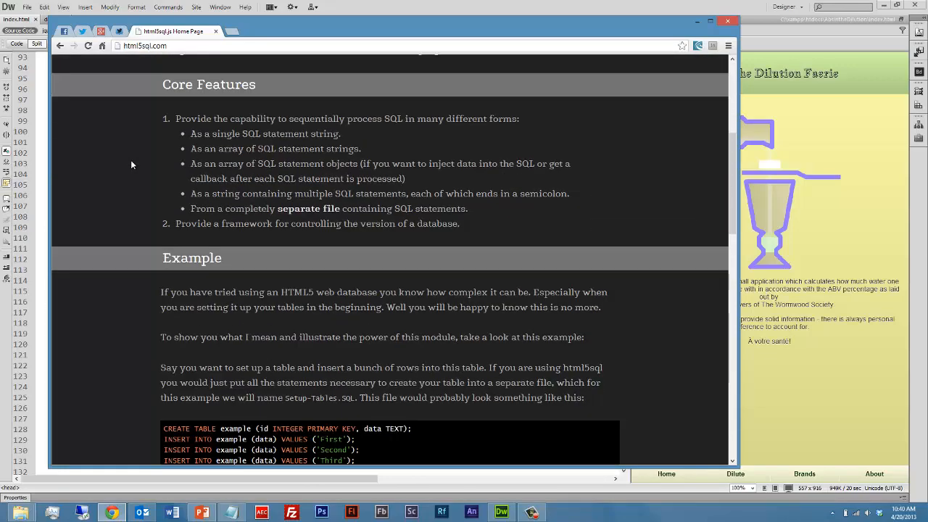
scroll("down", 3)
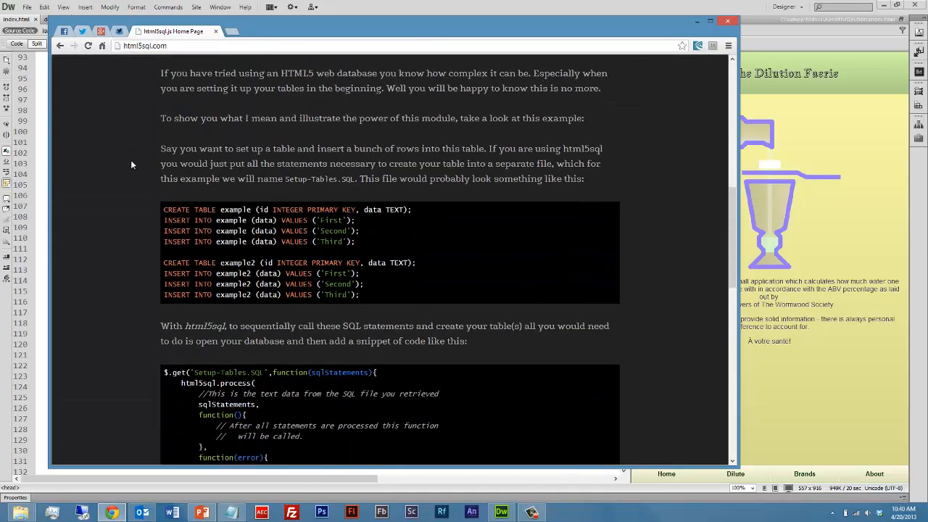
scroll("down", 3)
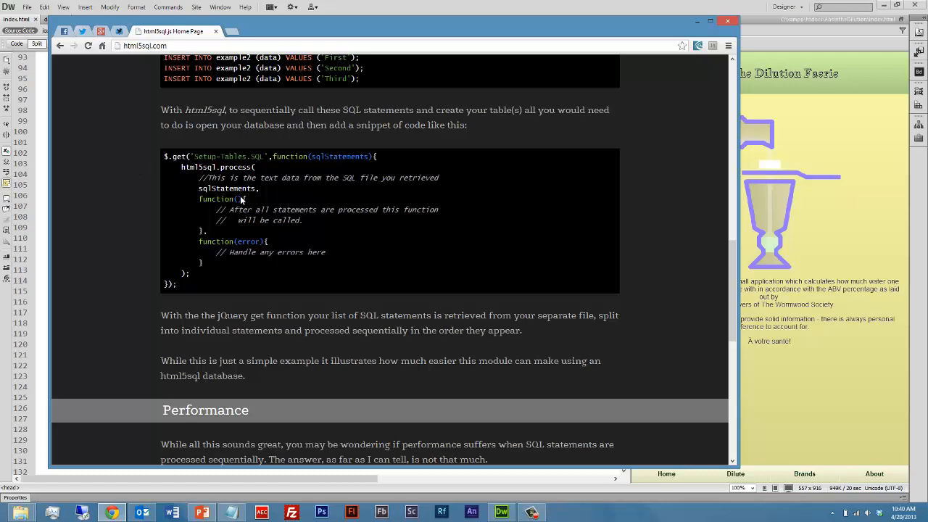
double_click(226, 188)
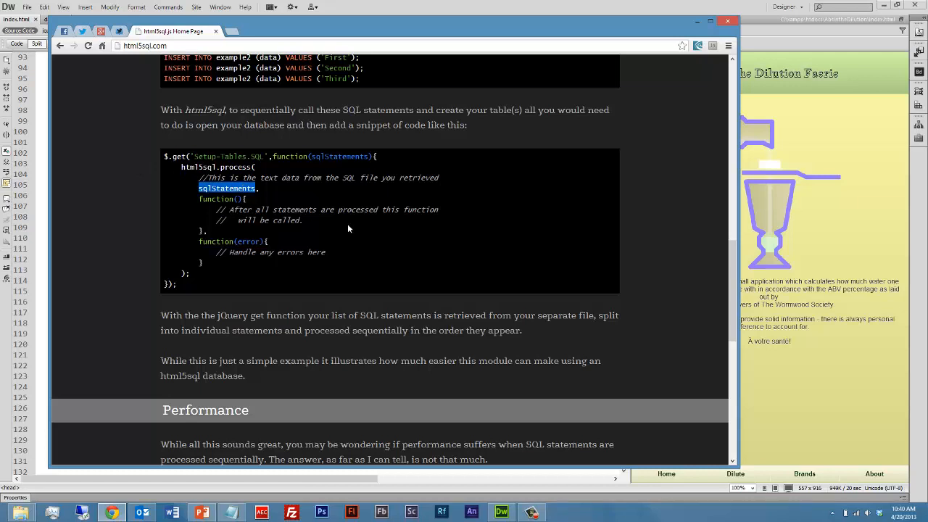
left_click(229, 167)
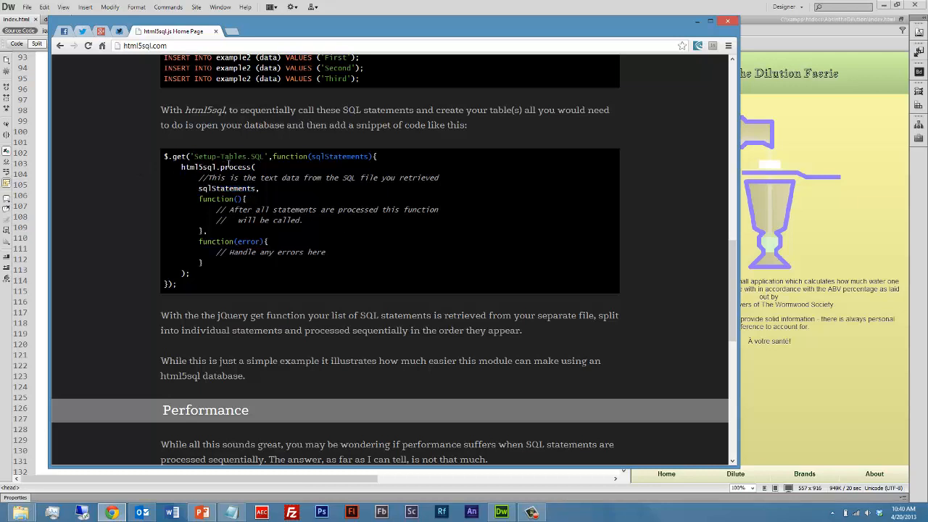
double_click(216, 199)
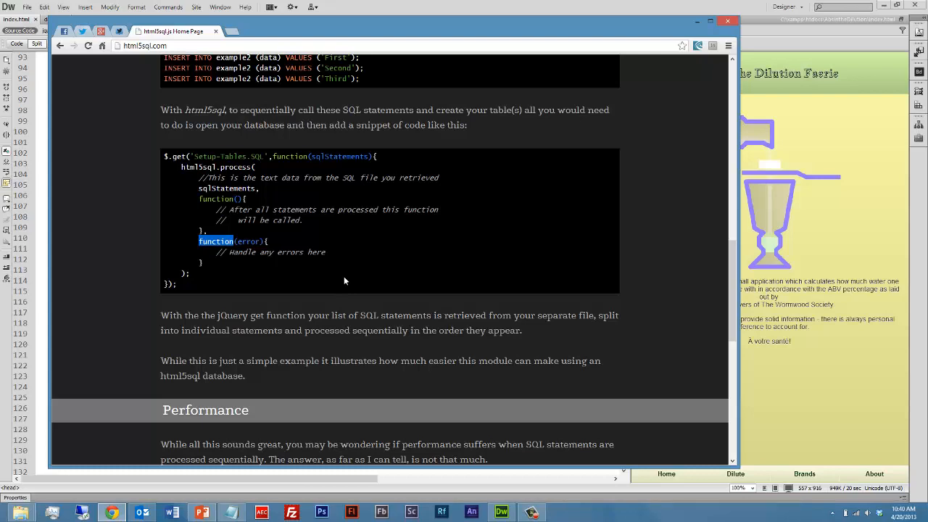
scroll("up", 3)
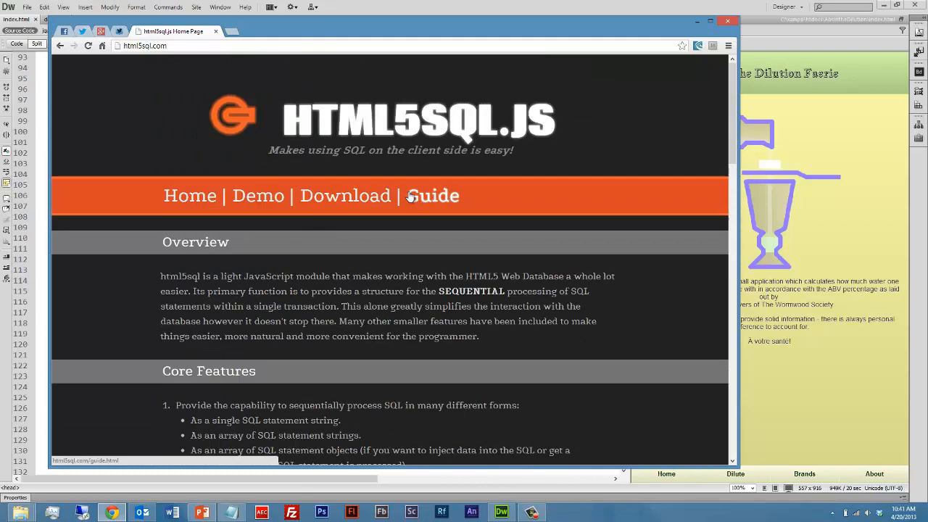
Step: Bring up the html5sql performance demonstration page and its JavaScript sample
left_click(258, 195)
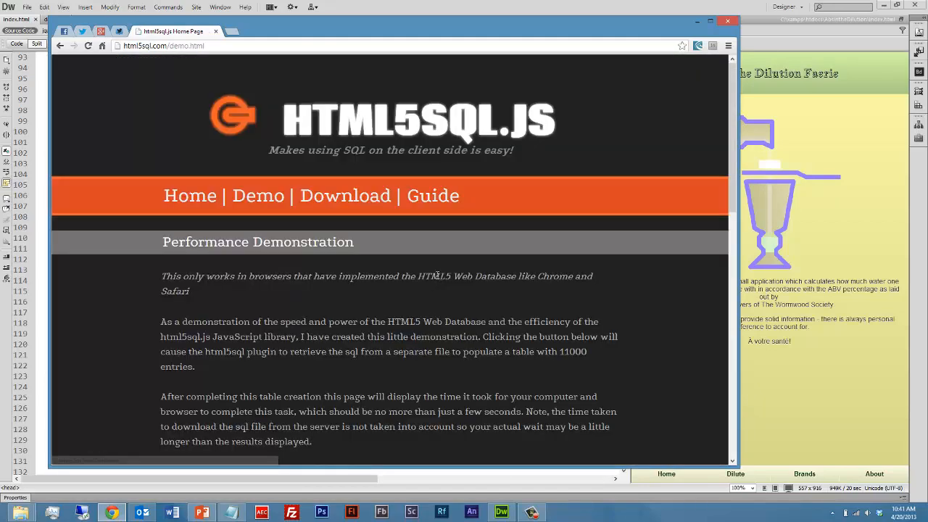
scroll("down", 3)
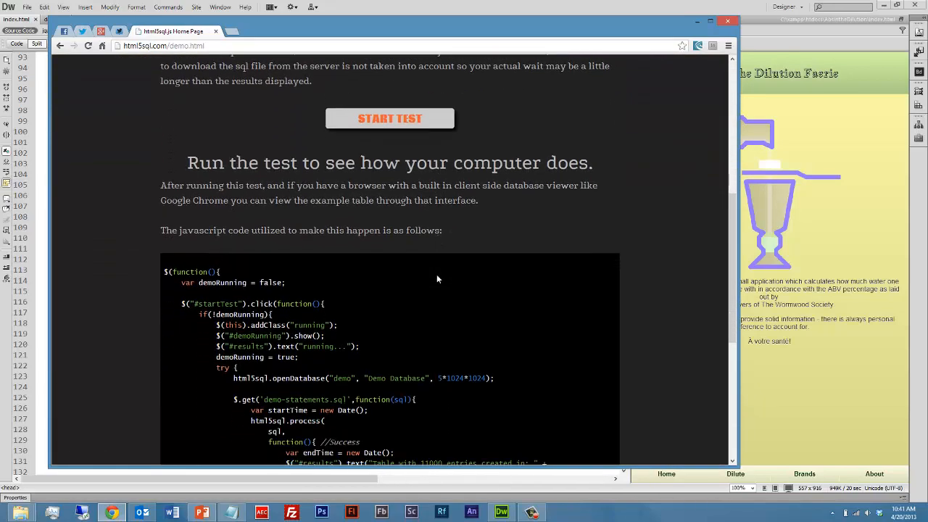
scroll("up", 3)
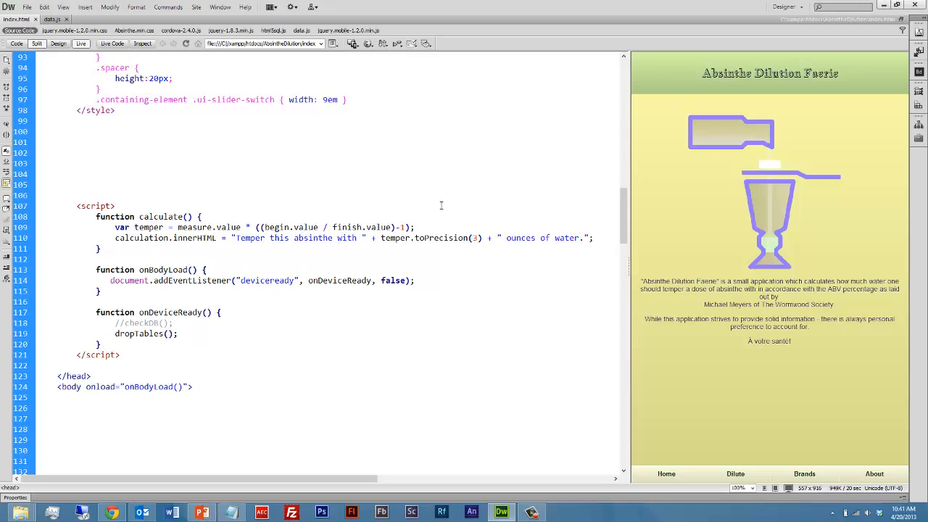
left_click(75, 185)
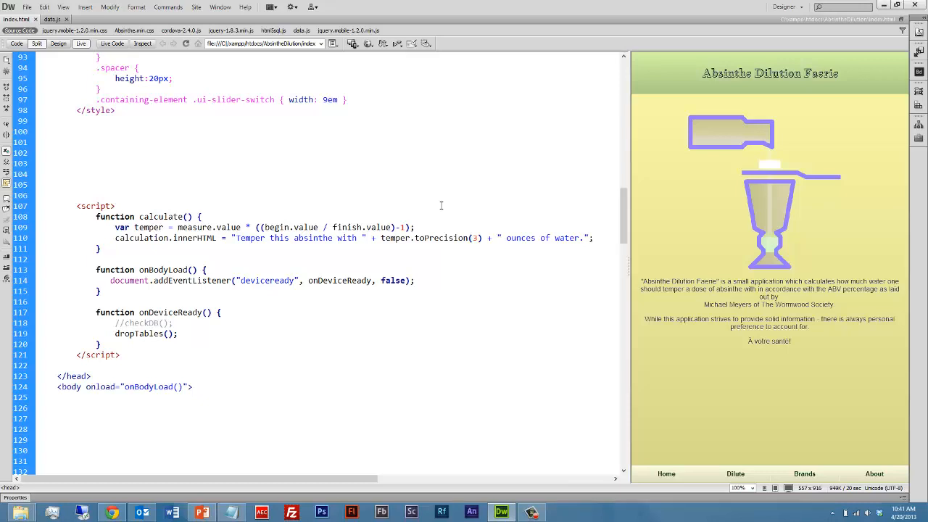
left_click(76, 185)
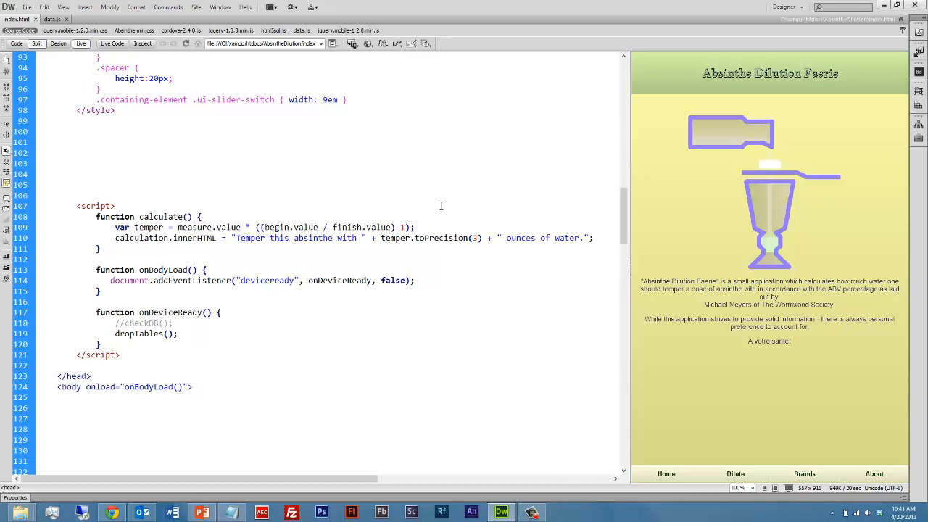
left_click(75, 184)
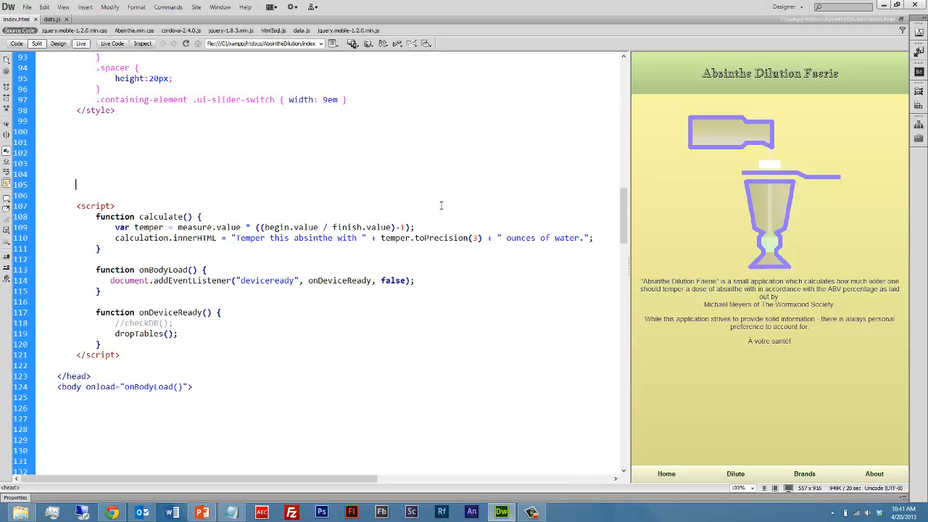
scroll("up", 3)
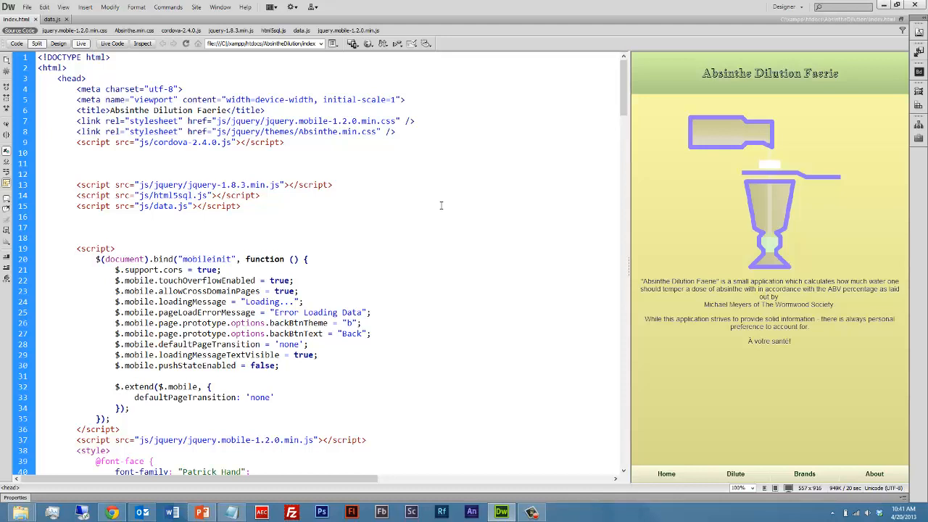
mouse_move(252, 208)
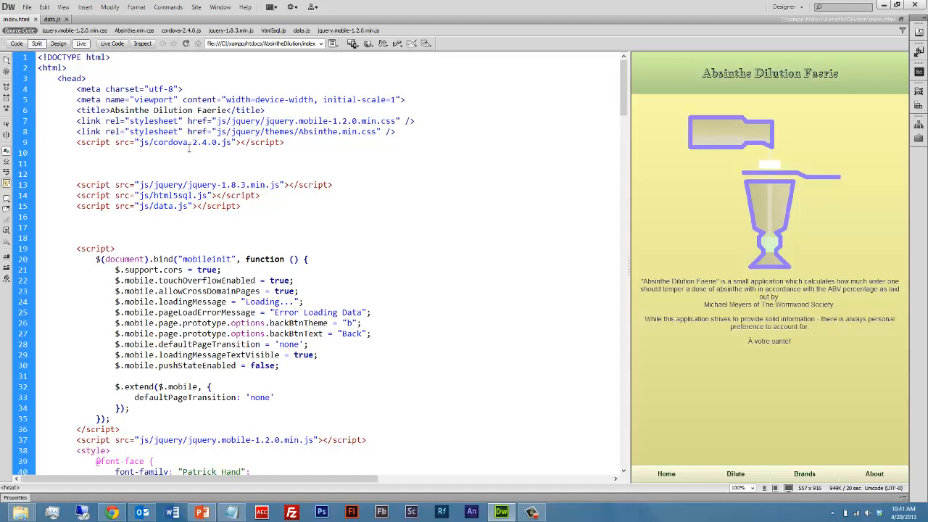
double_click(169, 142)
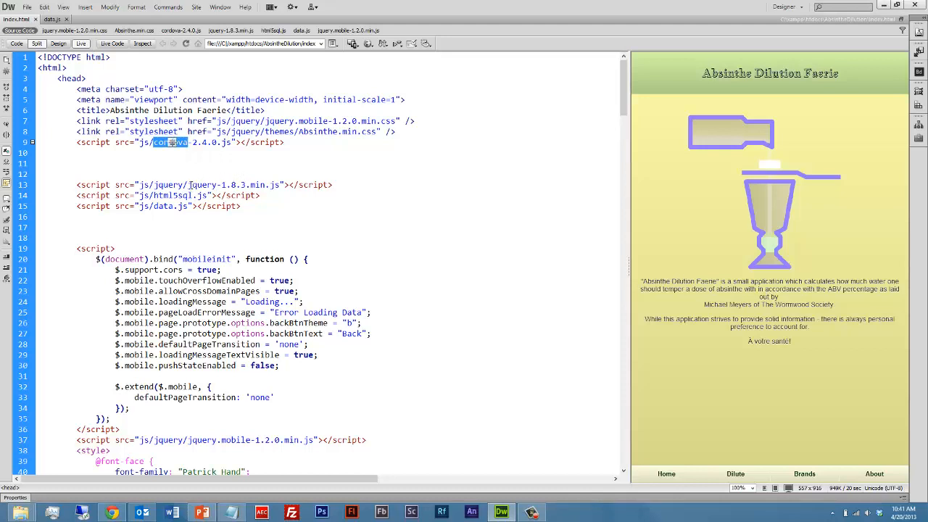
double_click(201, 184)
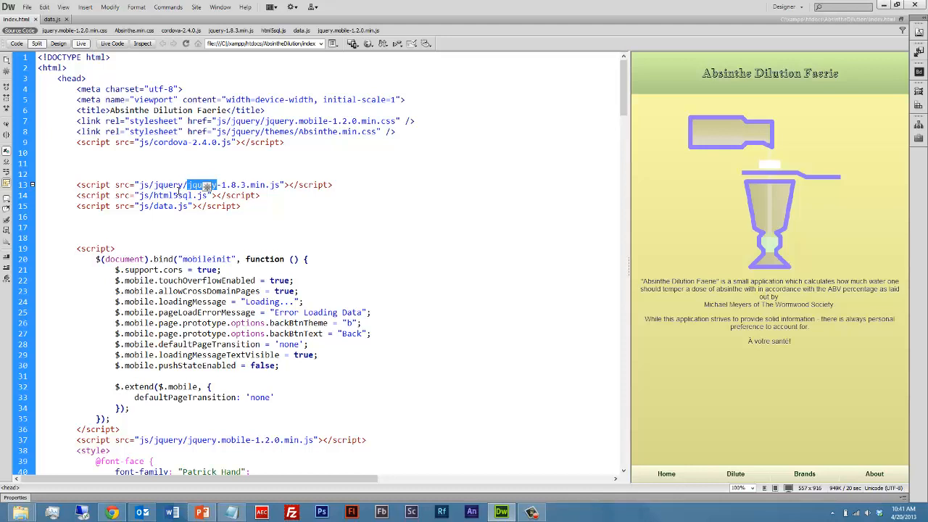
double_click(174, 194)
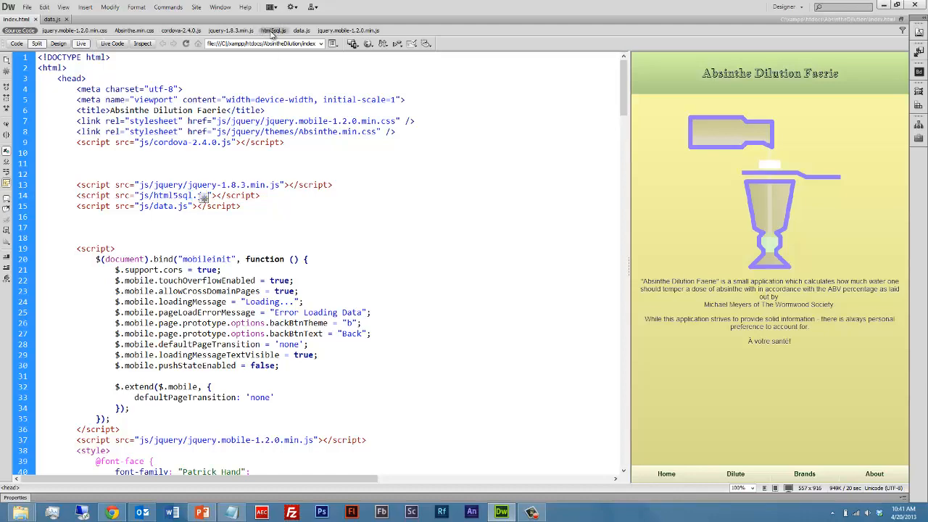
left_click(273, 30)
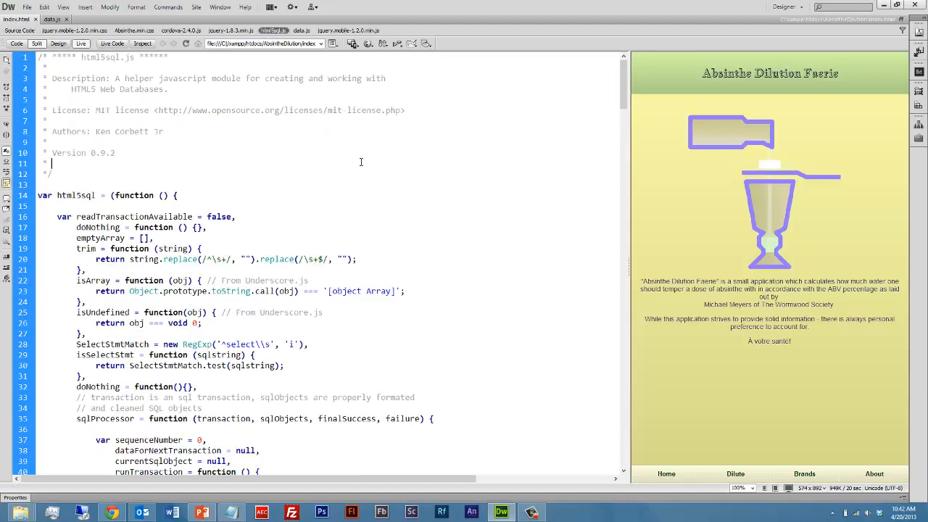
scroll("down", 3)
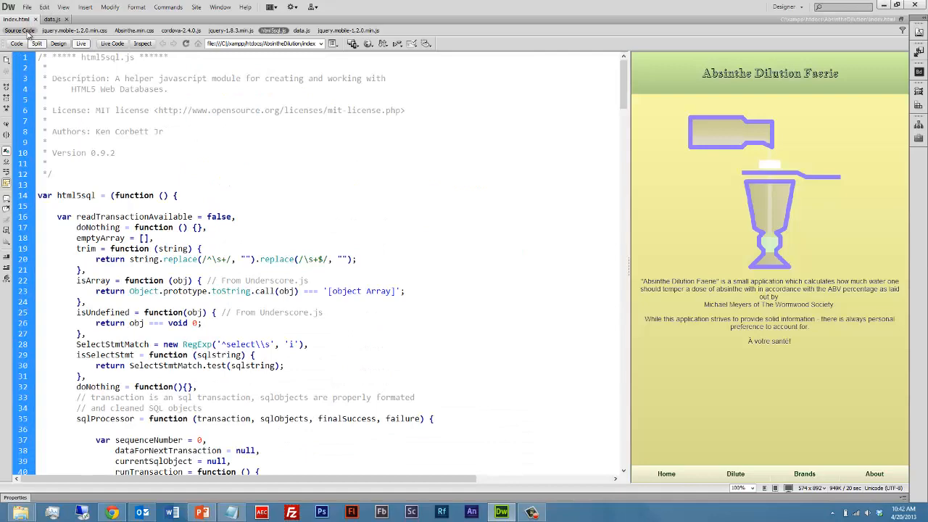
left_click(16, 19)
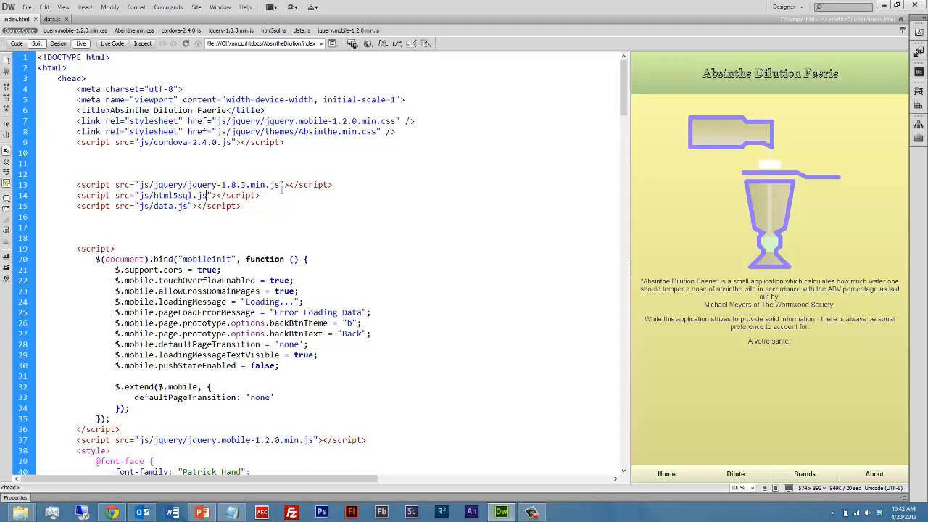
double_click(163, 206)
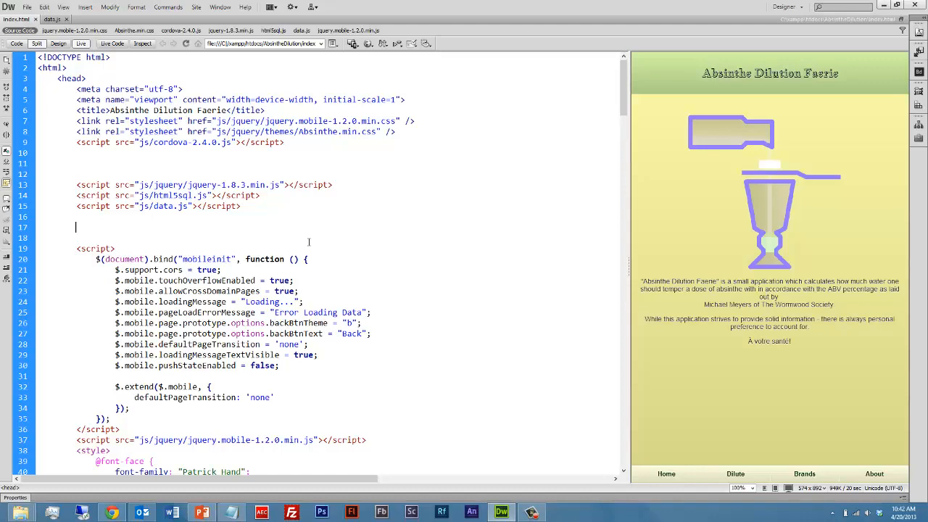
double_click(174, 194)
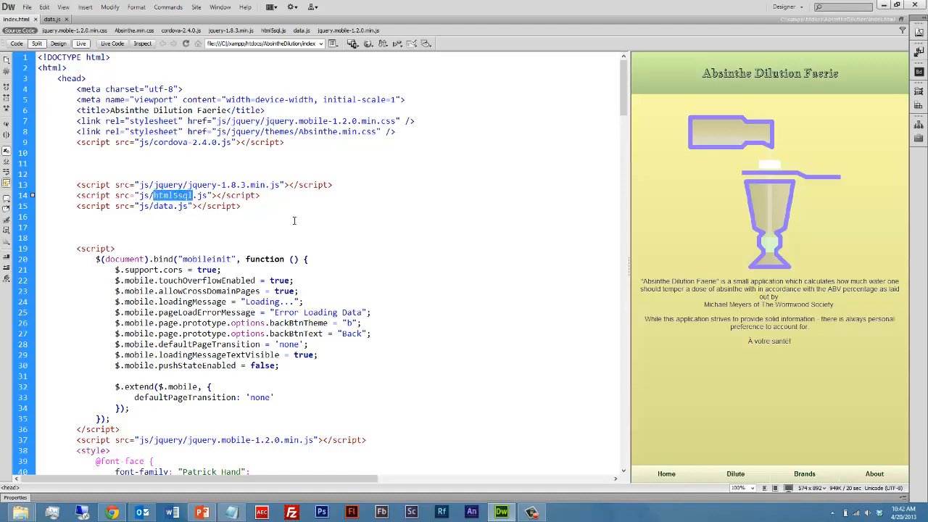
scroll("up", 3)
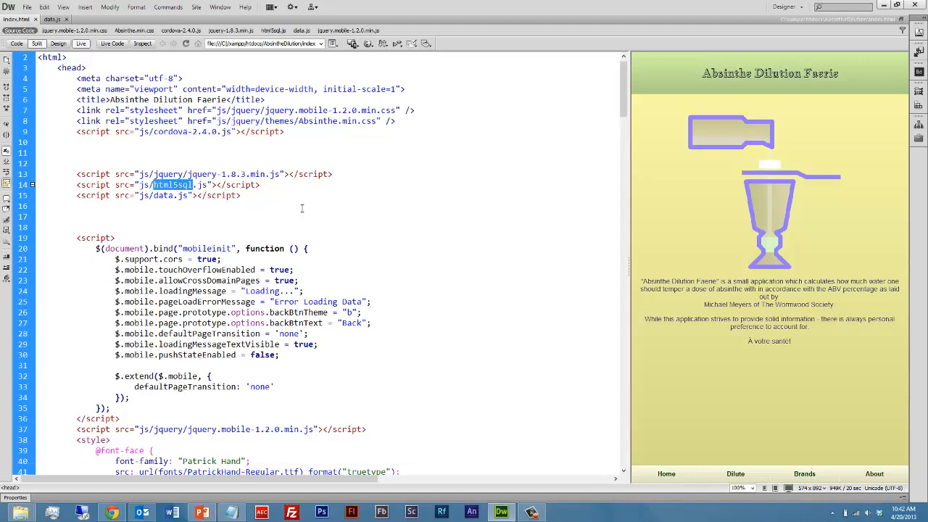
scroll("down", 3)
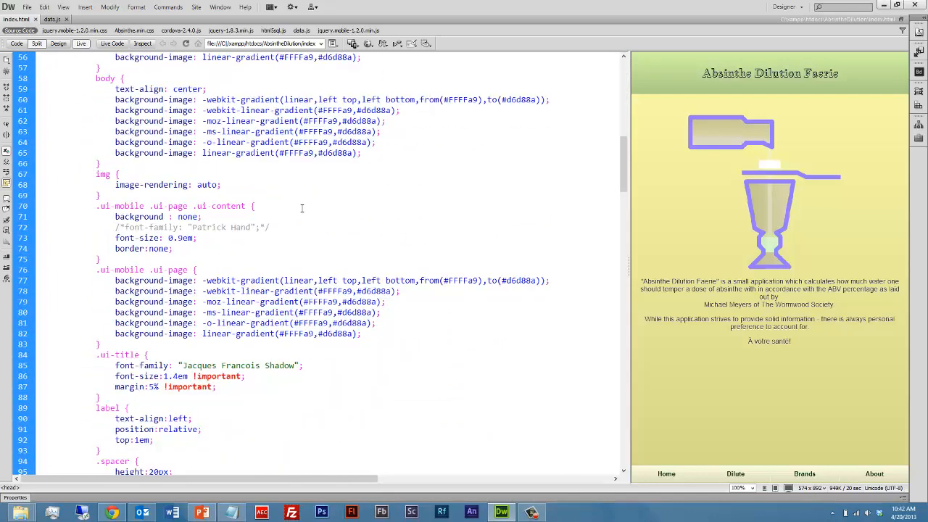
scroll("down", 3)
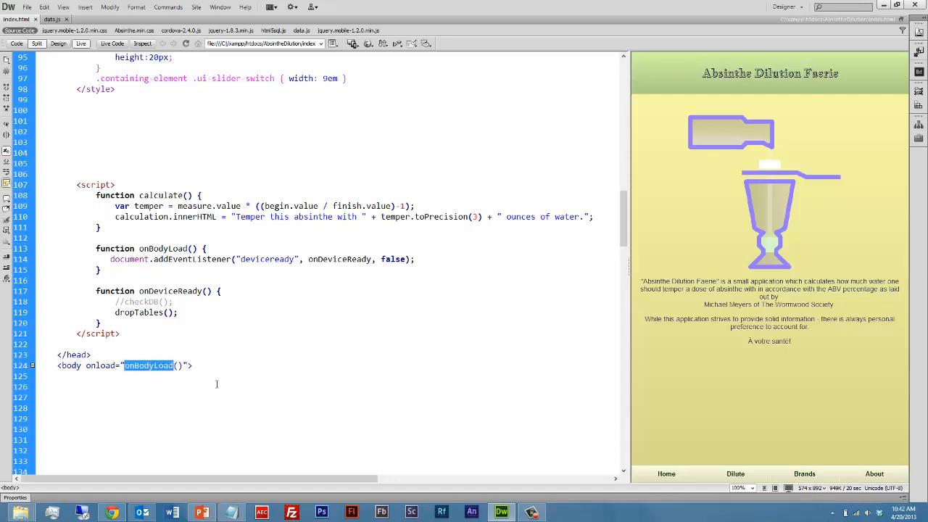
mouse_move(181, 279)
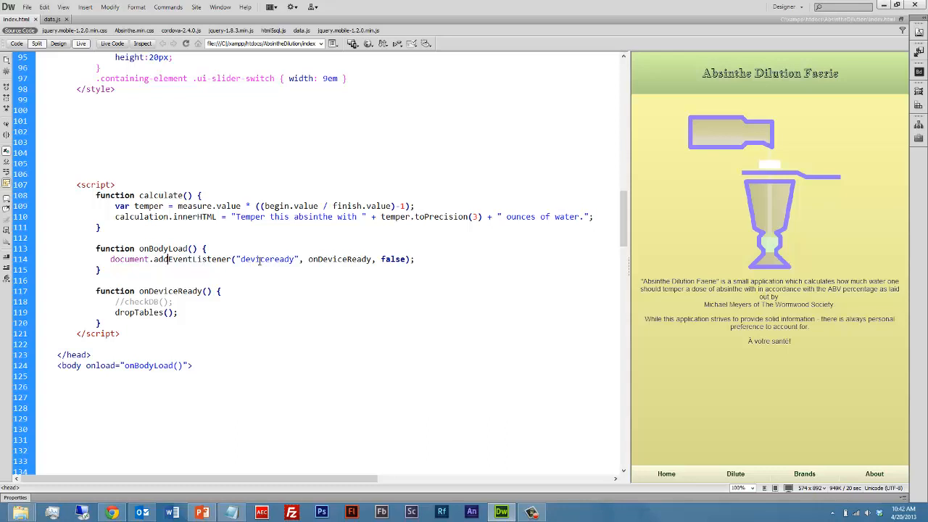
double_click(267, 258)
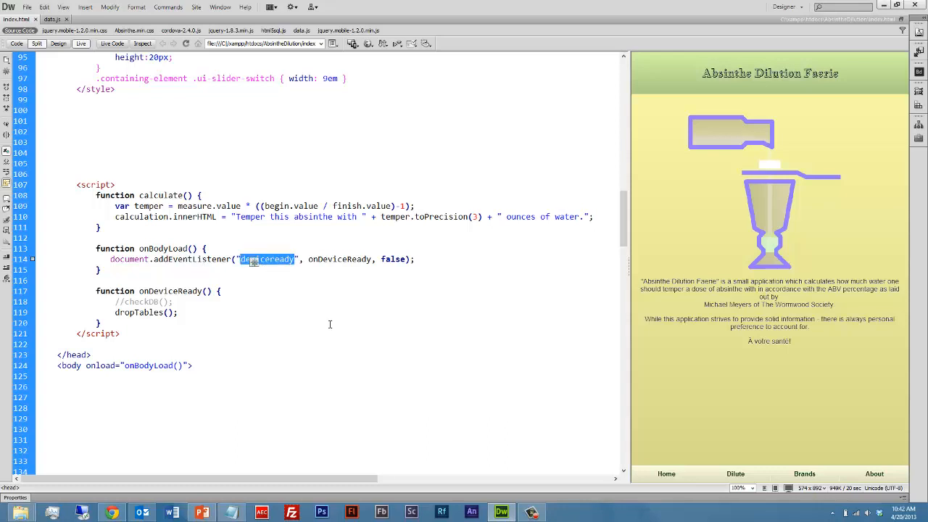
mouse_move(331, 261)
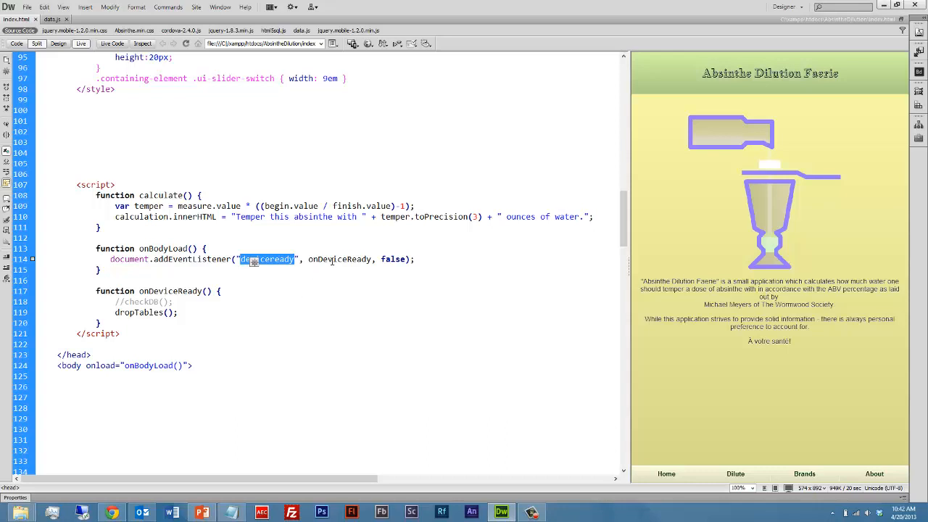
double_click(339, 258)
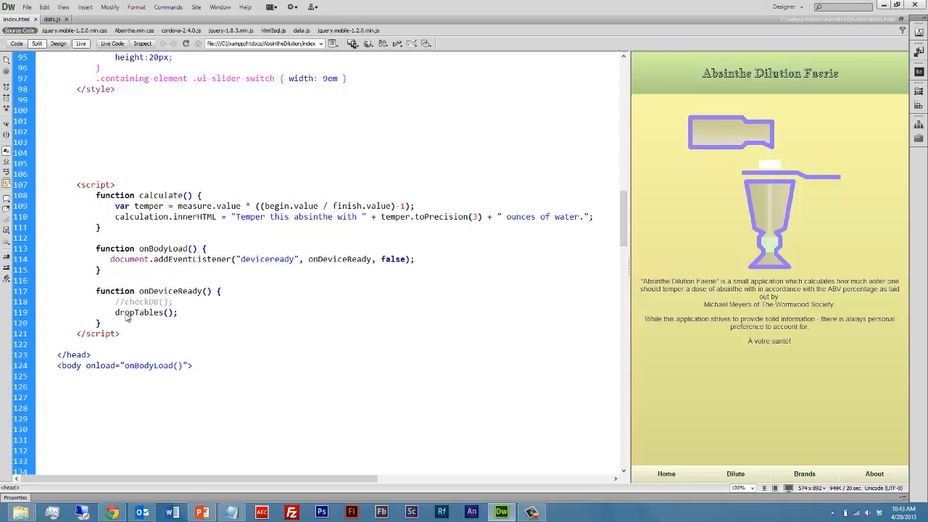
double_click(138, 312)
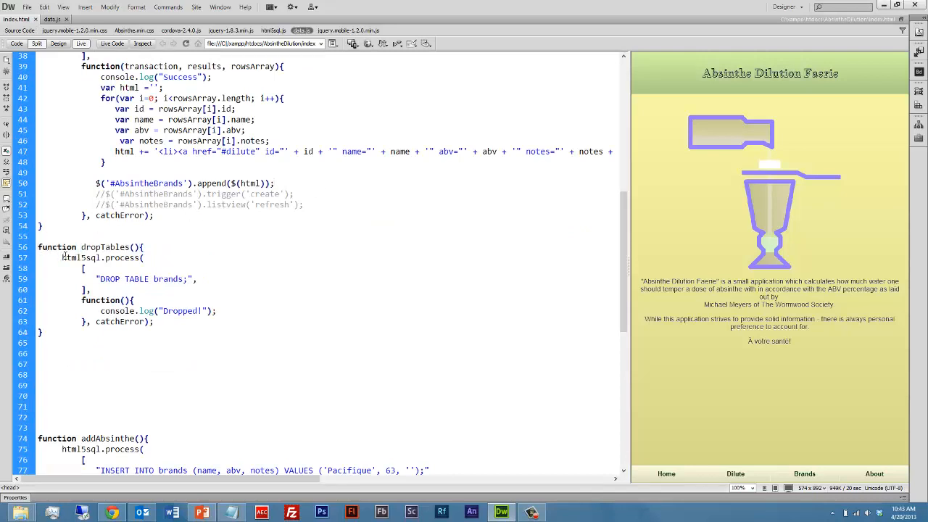
Step: Highlight dropTables' html5sql.process call, its Dropped! callback and catchError handler, then return to the file top
double_click(102, 258)
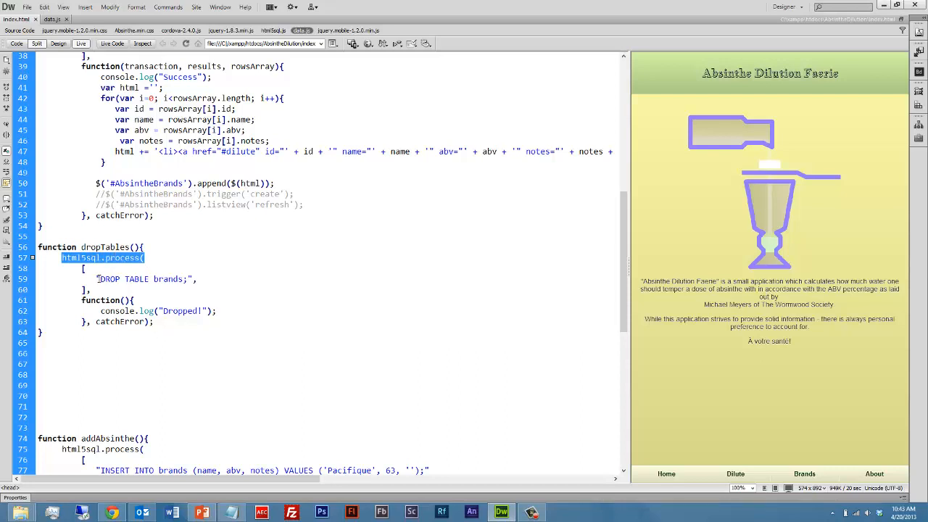
double_click(142, 279)
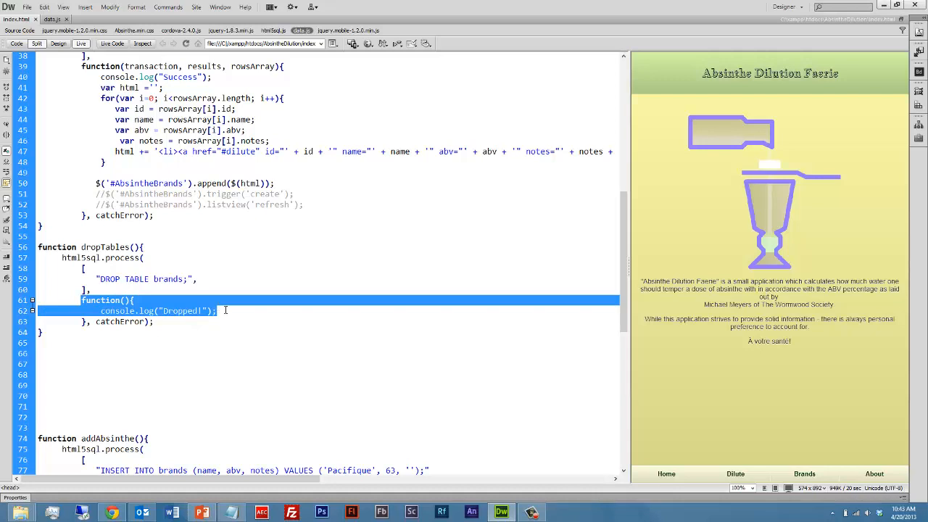
double_click(119, 322)
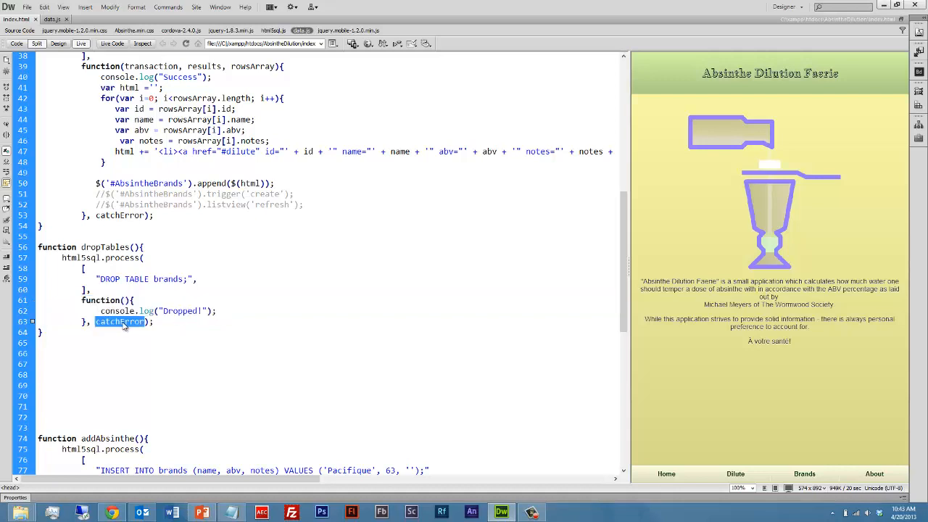
mouse_move(203, 357)
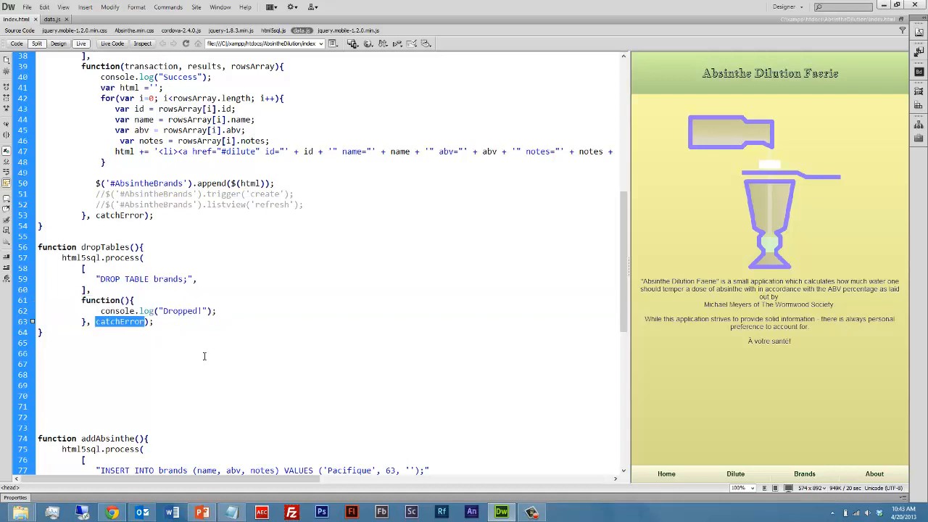
scroll("up", 3)
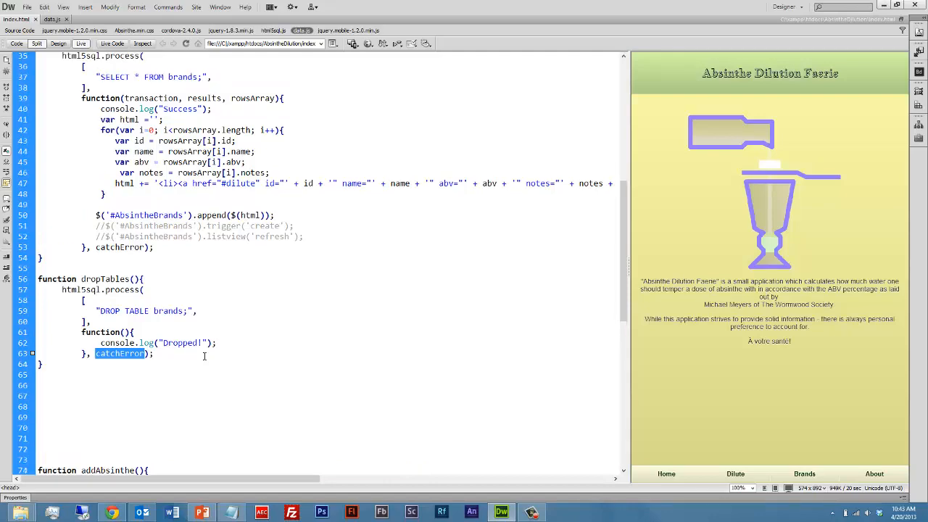
scroll("down", 3)
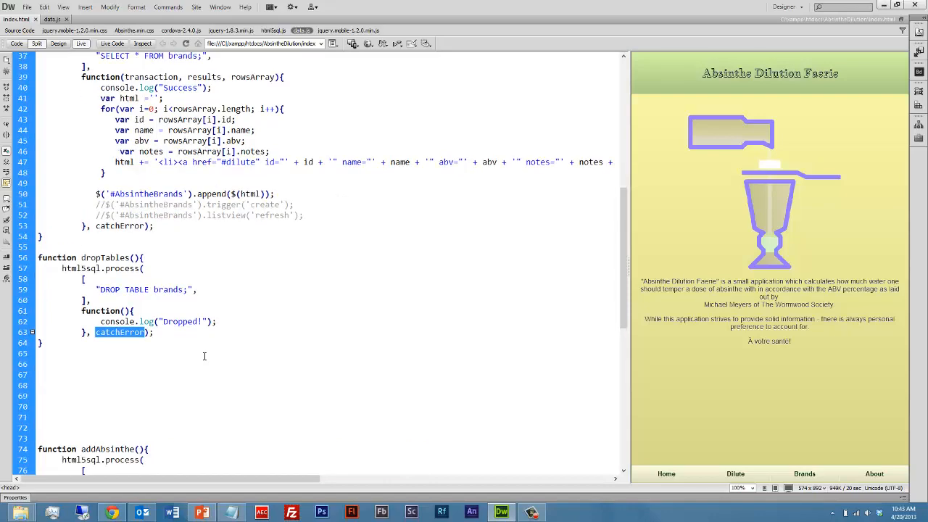
scroll("up", 3)
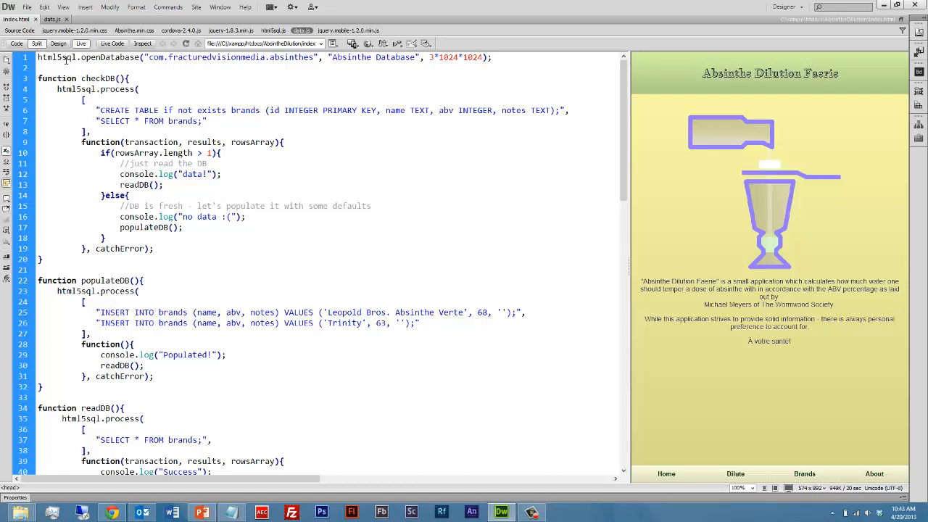
double_click(108, 58)
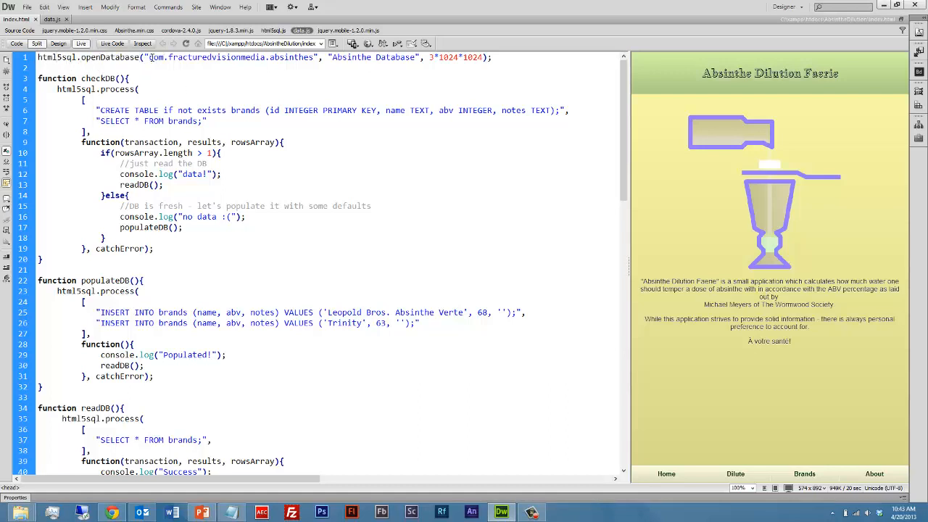
double_click(231, 58)
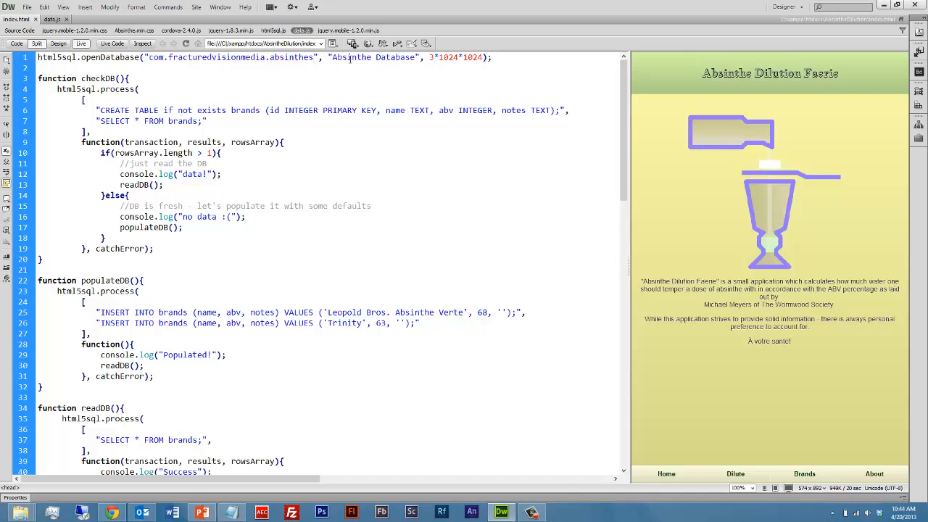
double_click(372, 58)
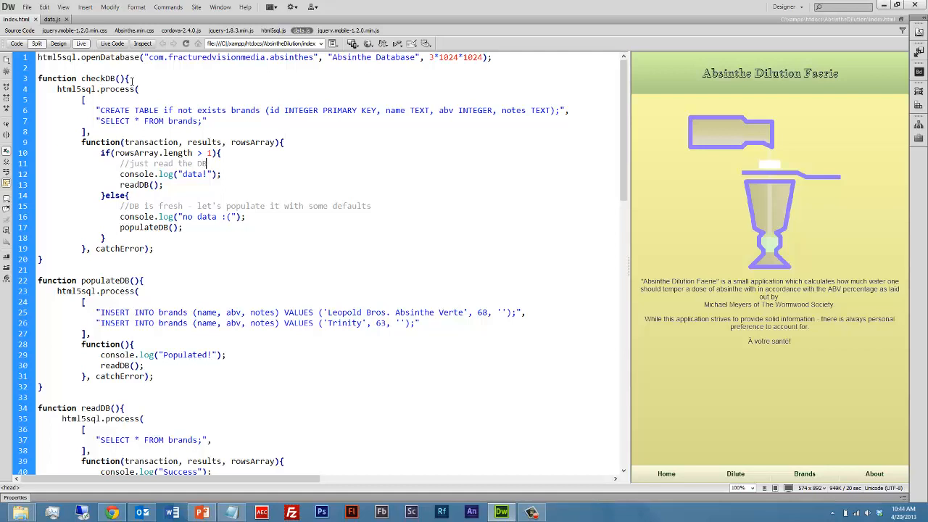
double_click(98, 78)
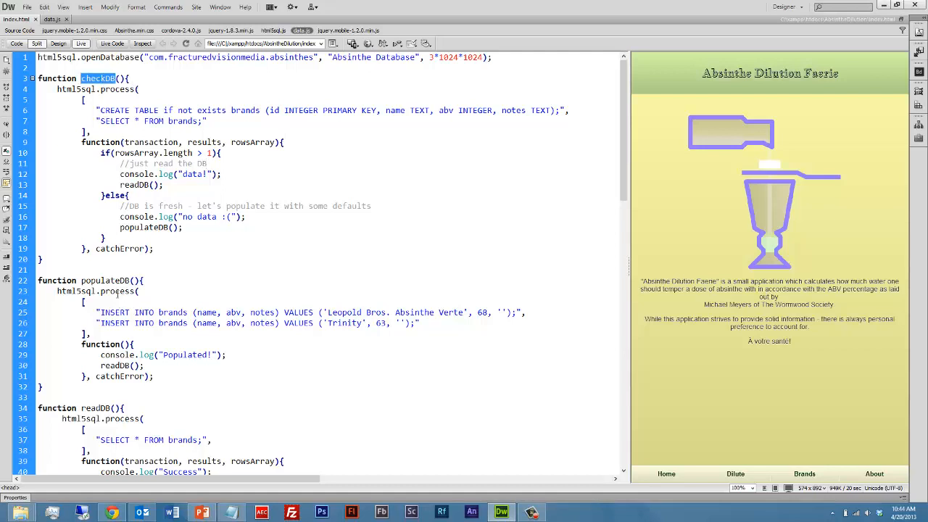
double_click(105, 281)
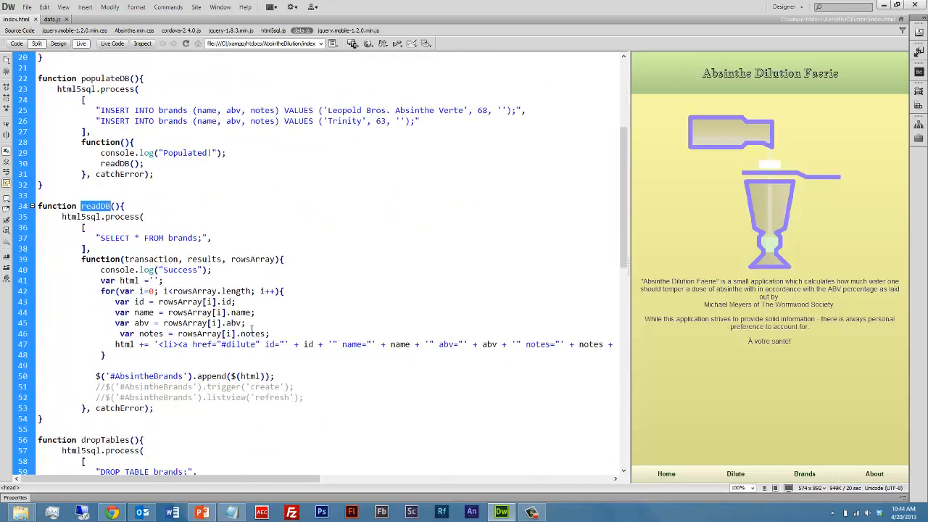
scroll("down", 3)
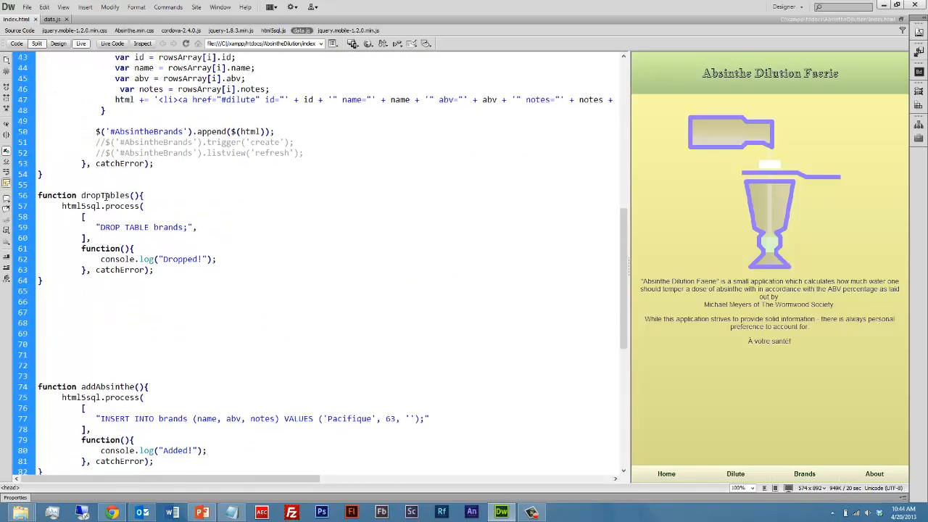
scroll("down", 3)
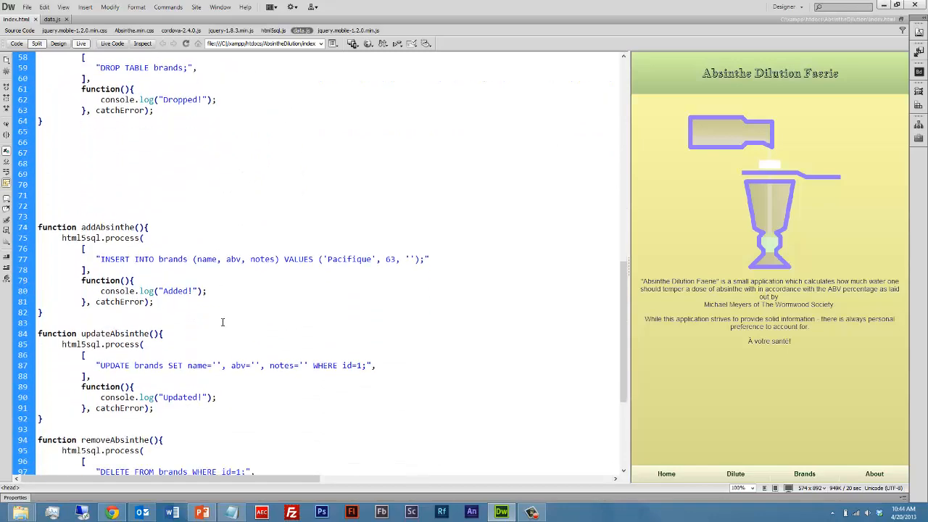
scroll("down", 3)
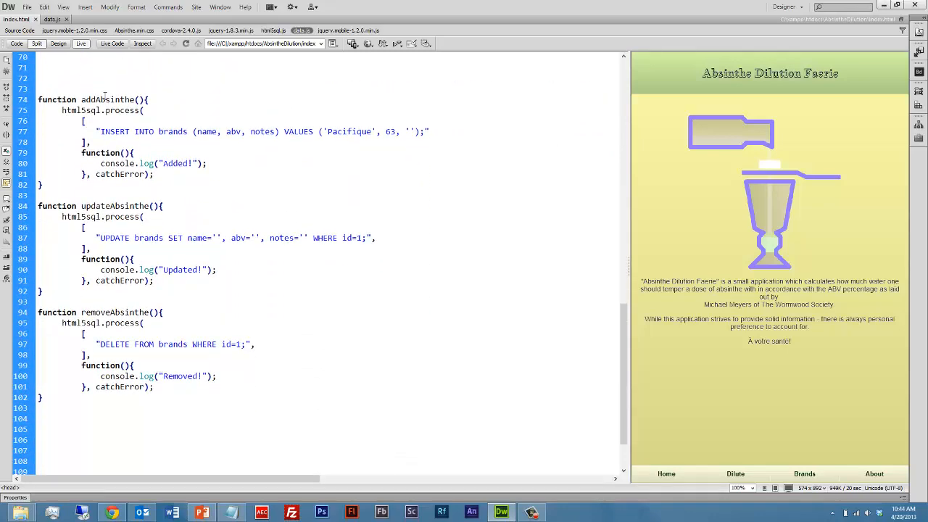
double_click(107, 98)
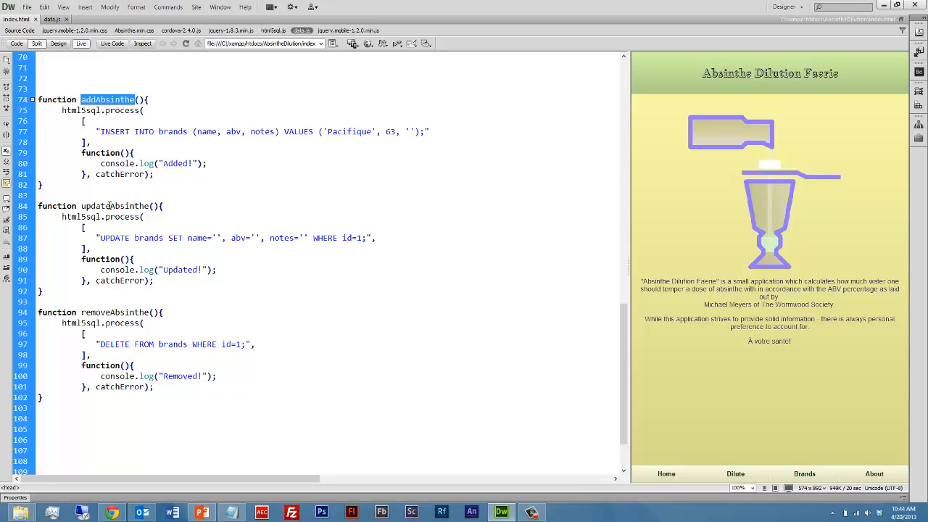
left_click(296, 345)
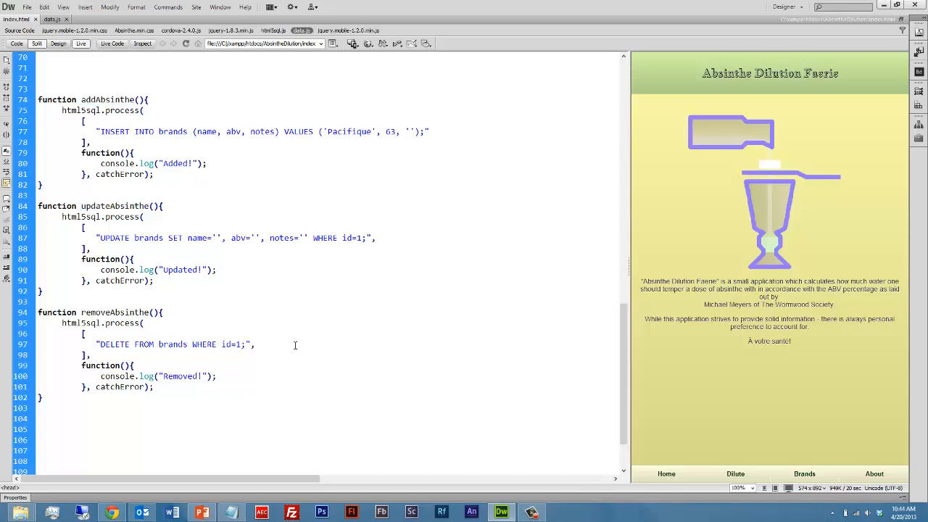
scroll("up", 3)
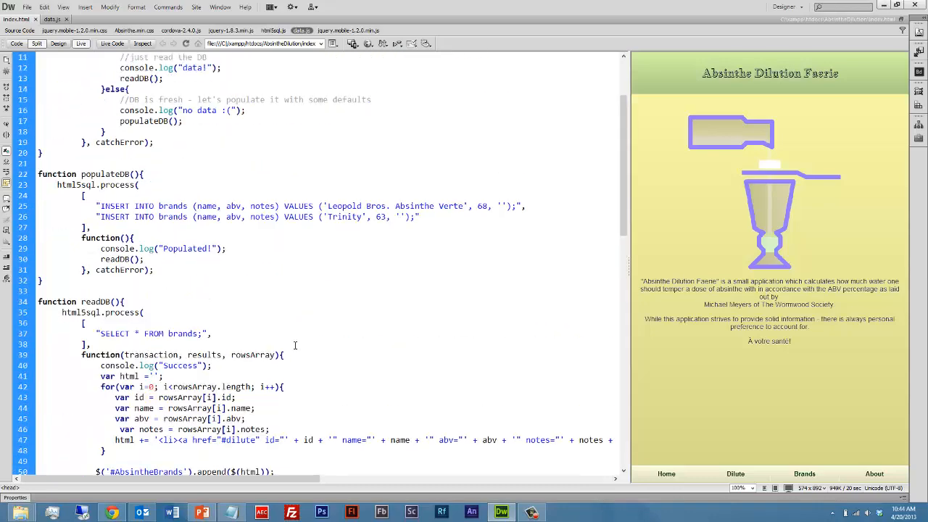
scroll("up", 3)
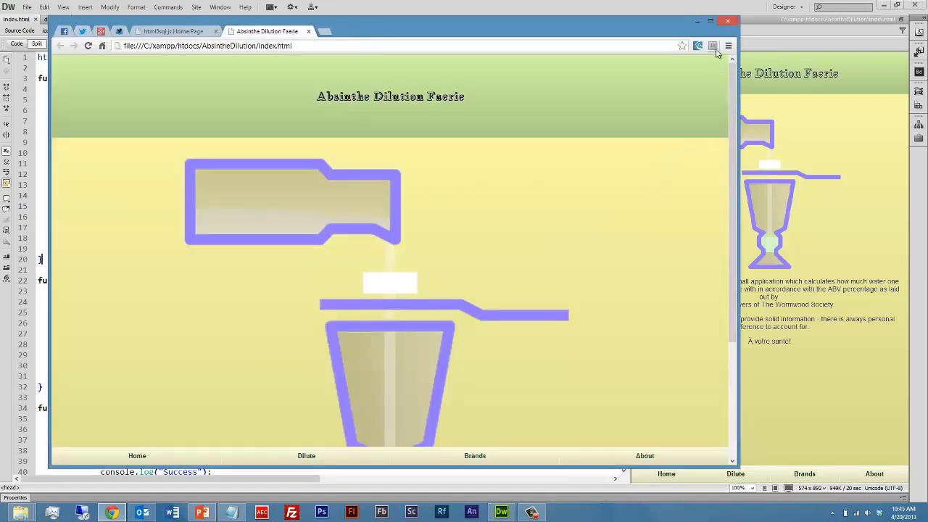
Step: Enable Ripple device emulation for the app page and open its Absinthe Brands page
left_click(698, 44)
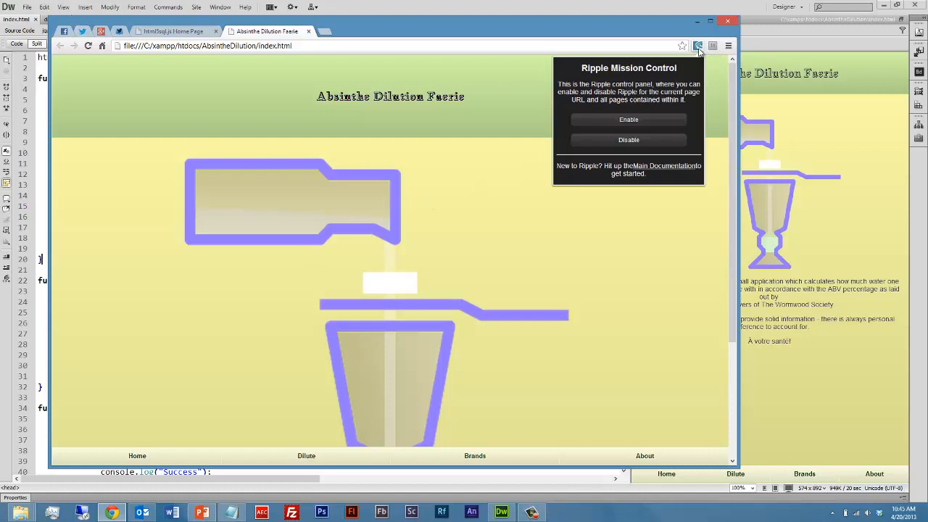
left_click(87, 45)
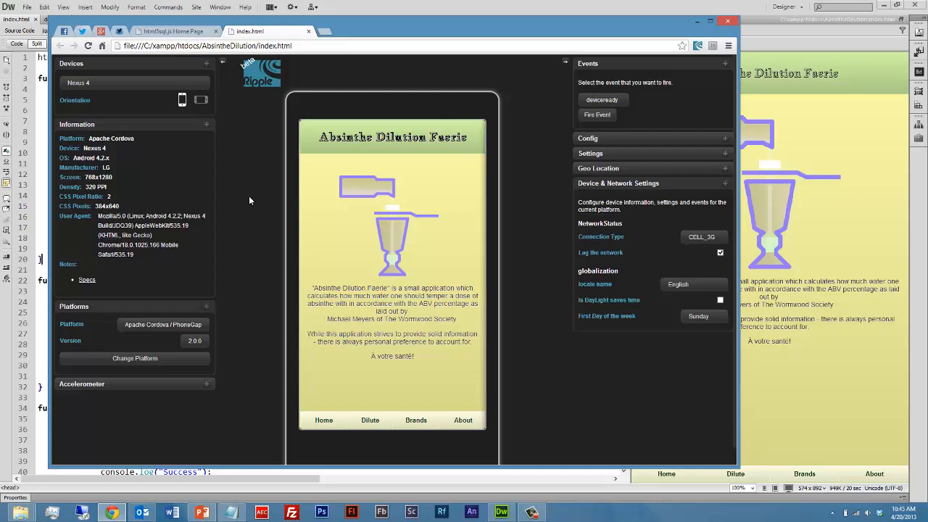
mouse_move(137, 79)
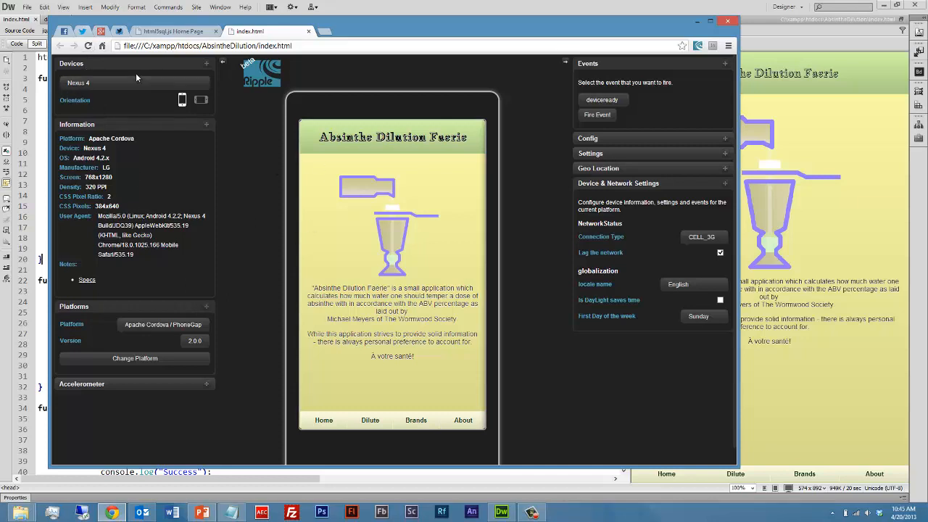
mouse_move(247, 151)
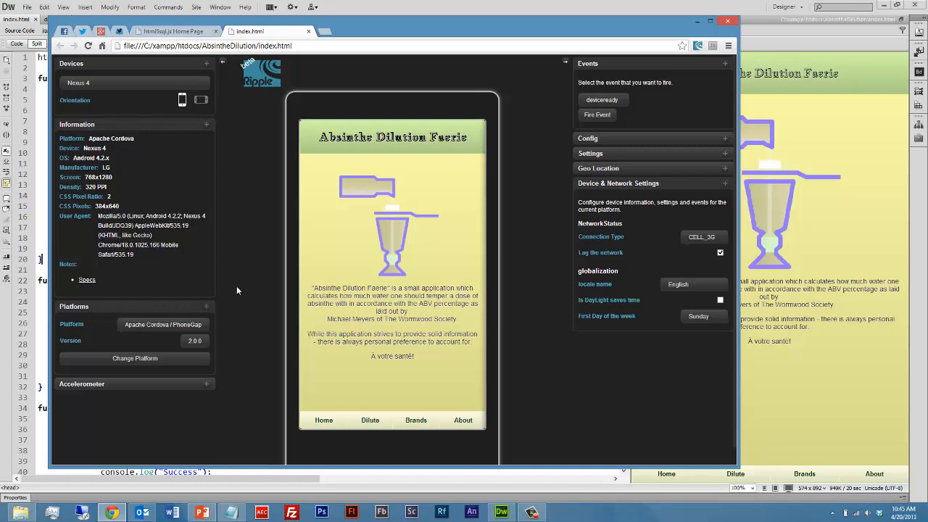
mouse_move(183, 333)
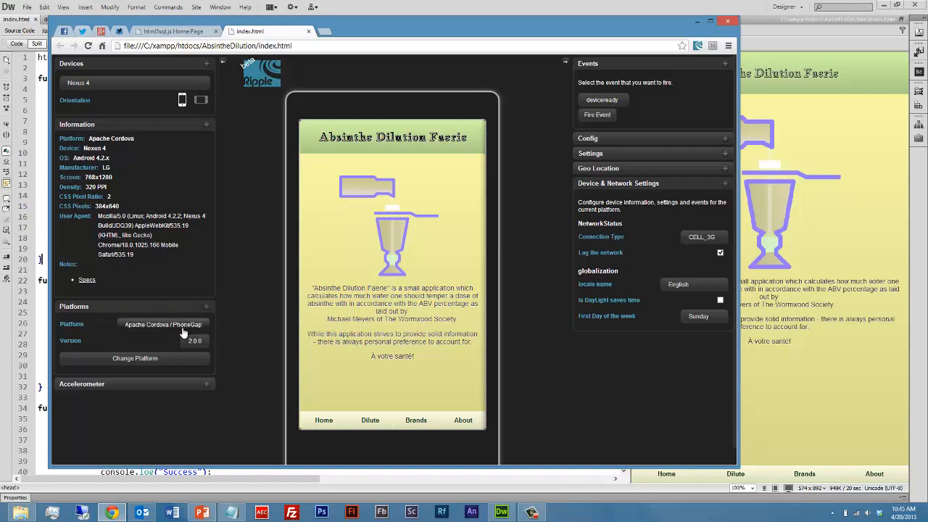
mouse_move(191, 347)
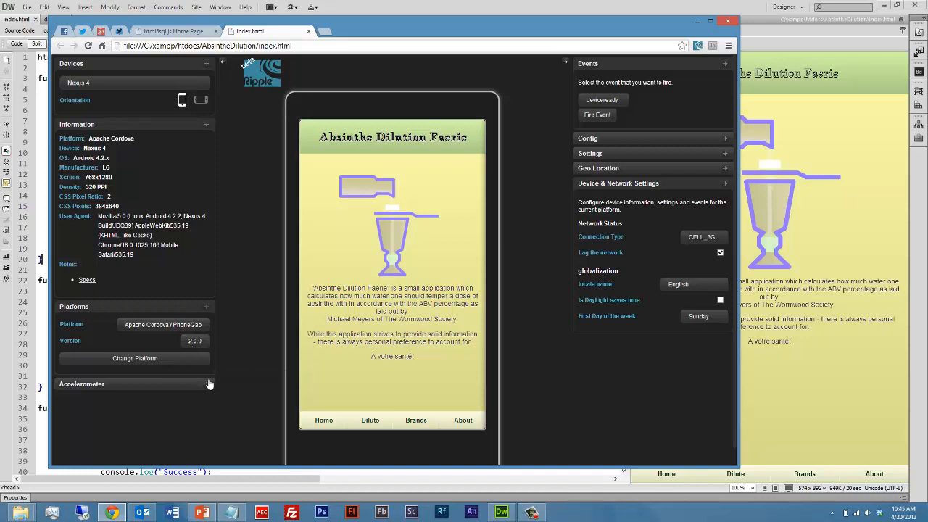
left_click(209, 383)
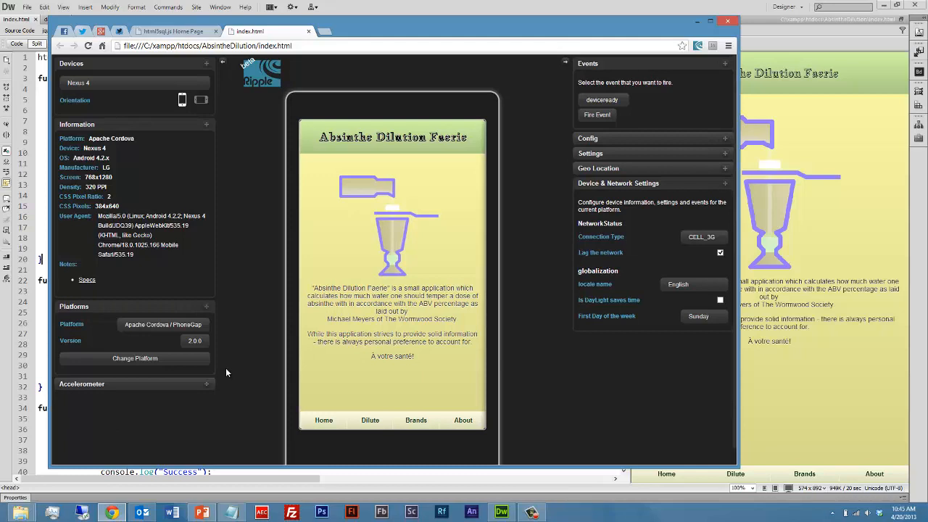
mouse_move(252, 331)
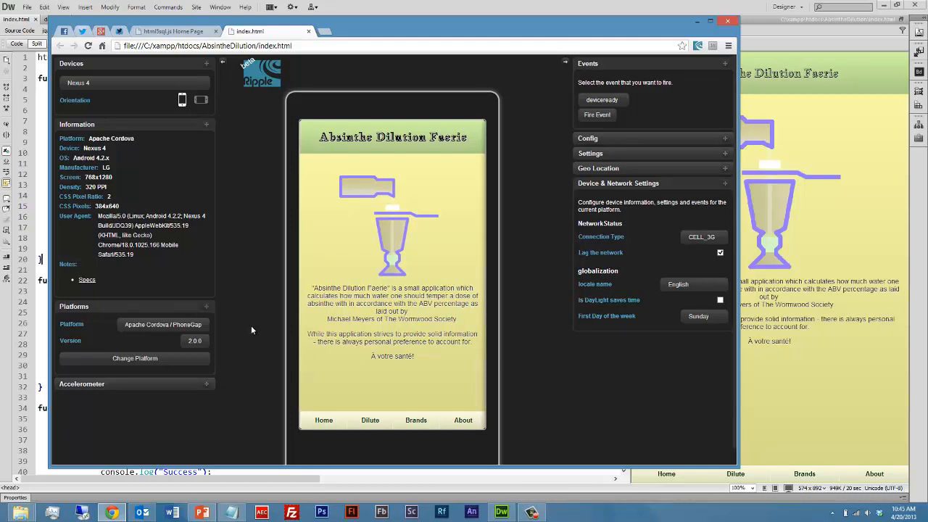
mouse_move(417, 447)
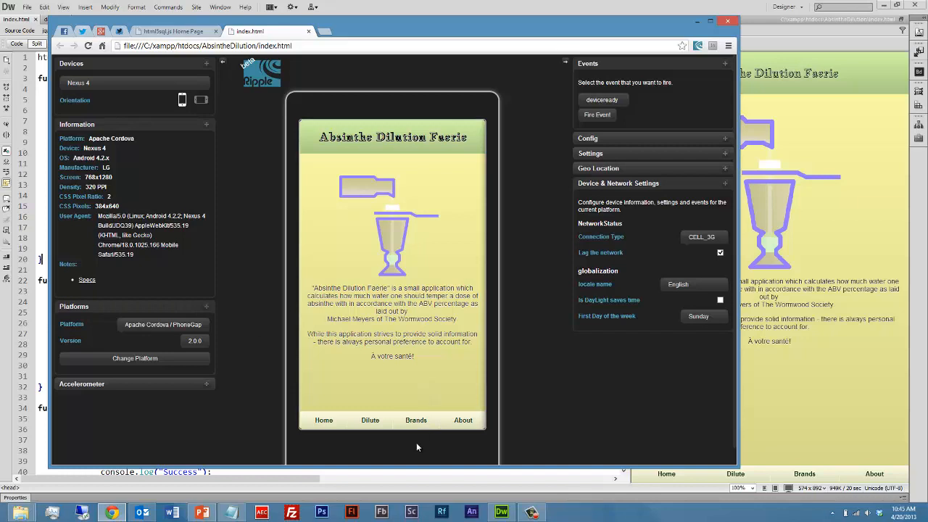
left_click(415, 420)
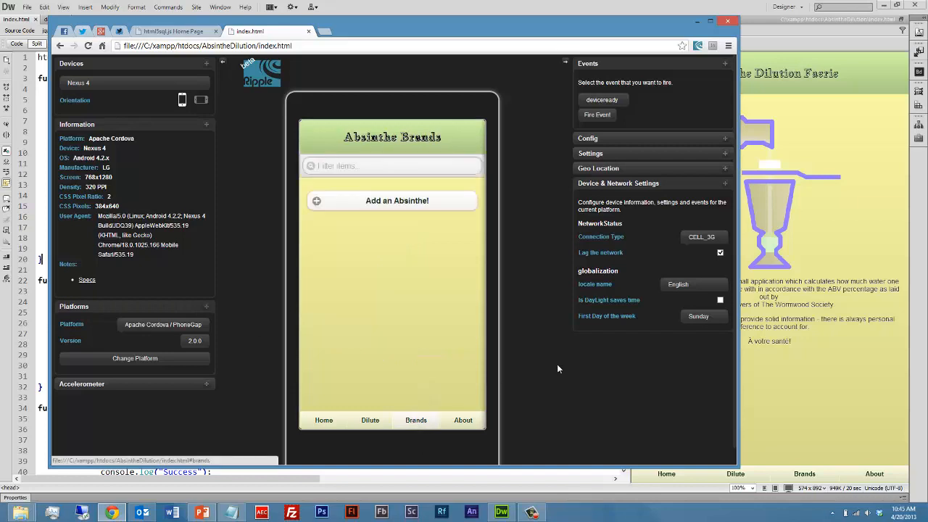
mouse_move(551, 264)
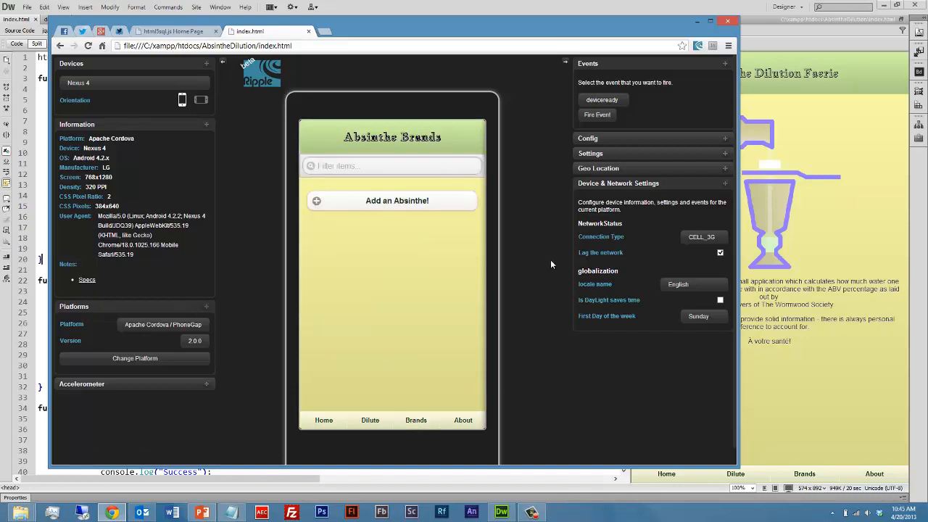
Step: Inspect the emulated page to show the console's cross-origin and missing brands table errors
right_click(551, 264)
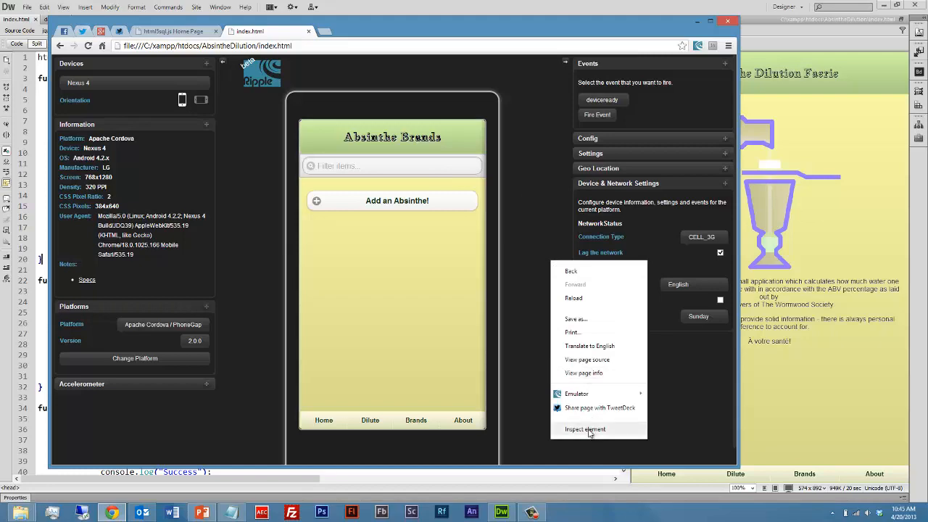
left_click(584, 429)
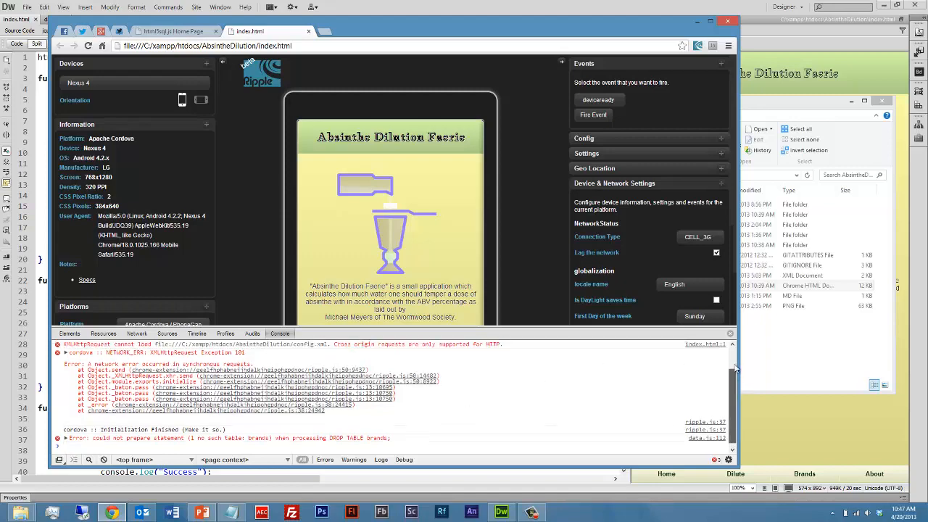
scroll("up", 3)
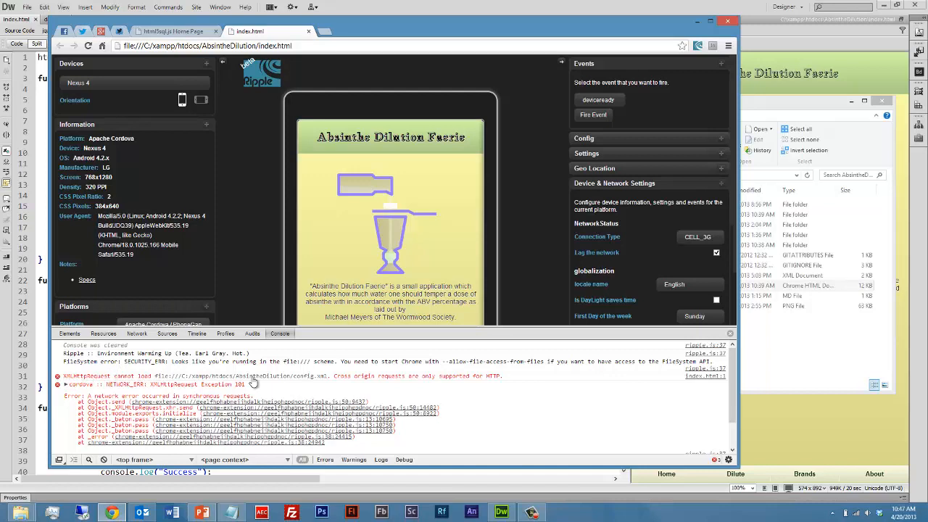
mouse_move(174, 384)
type("localhost/absinthedilution")
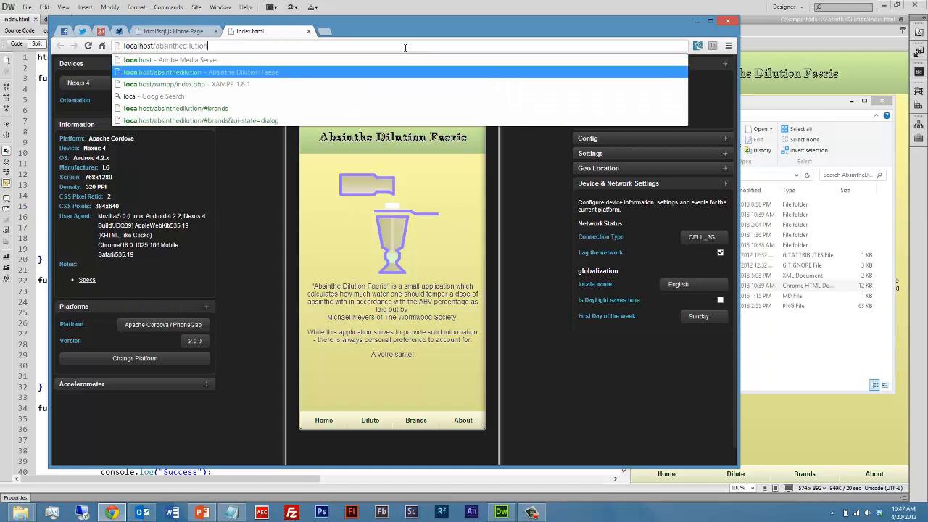
Step: Load the app from localhost/absinthedilution/ instead of the local file path
left_click(200, 73)
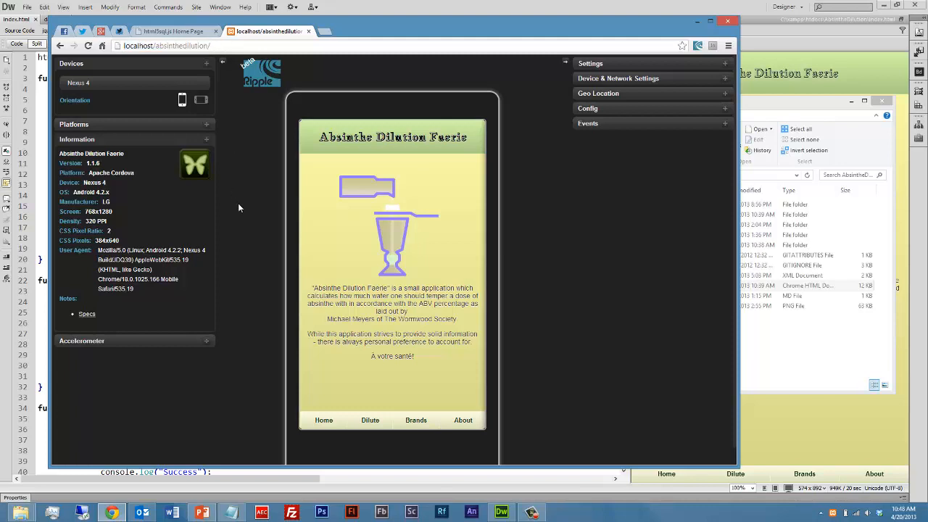
mouse_move(336, 203)
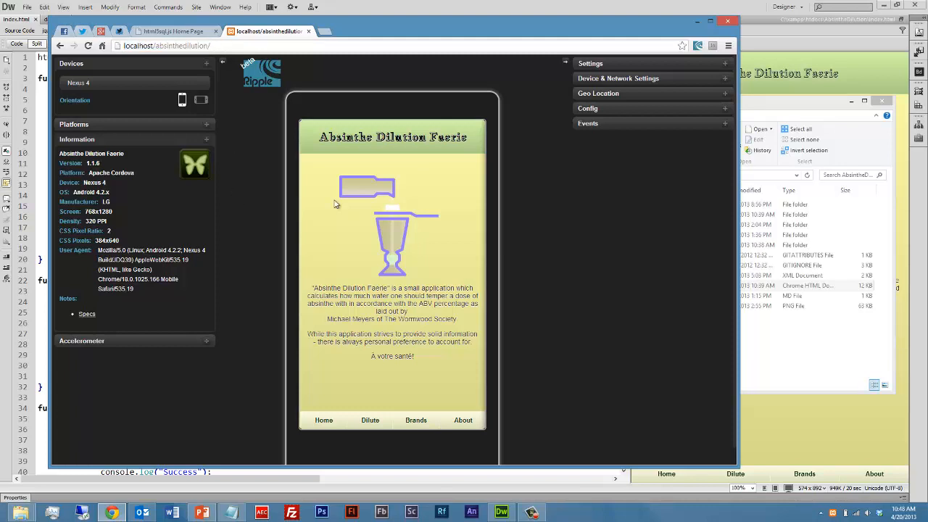
mouse_move(560, 289)
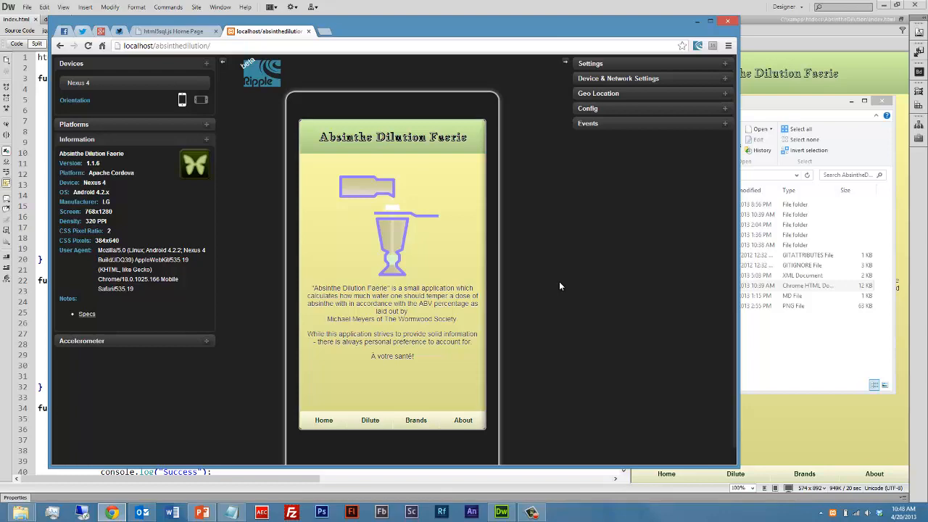
mouse_move(533, 244)
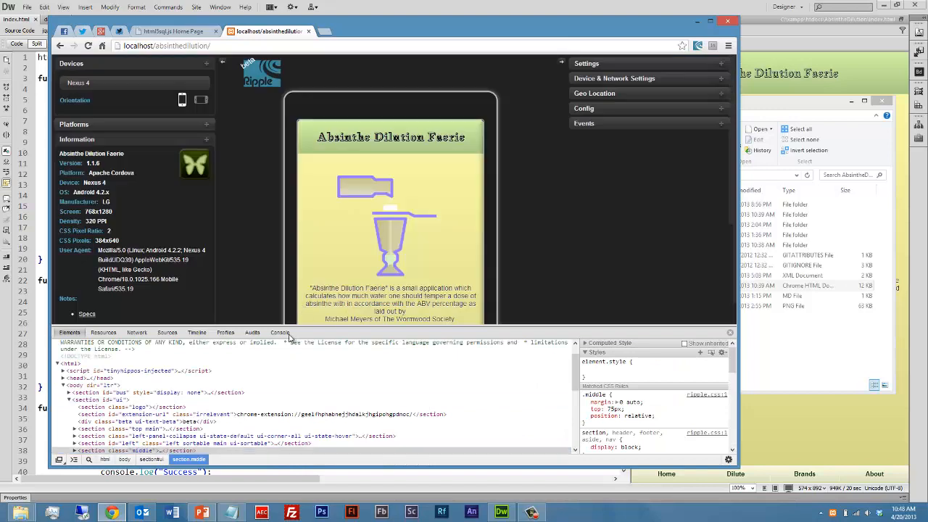
left_click(279, 332)
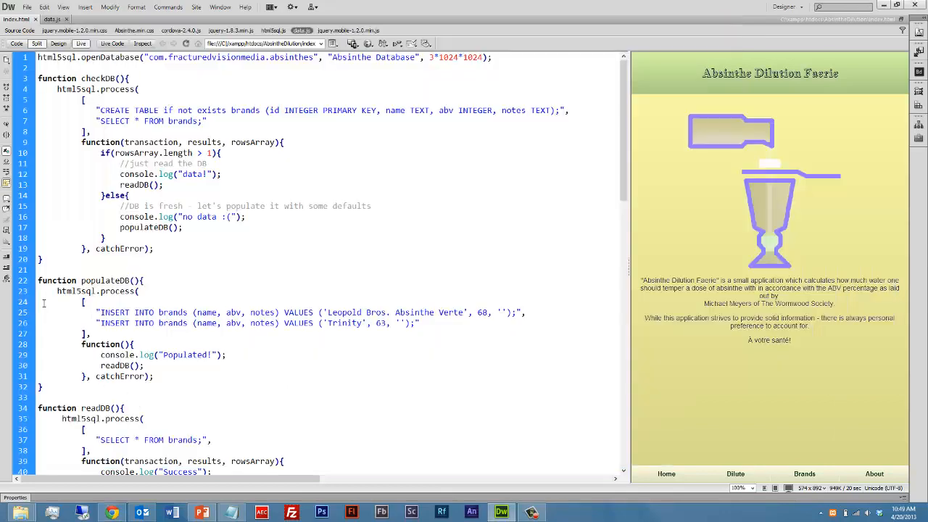
scroll("down", 3)
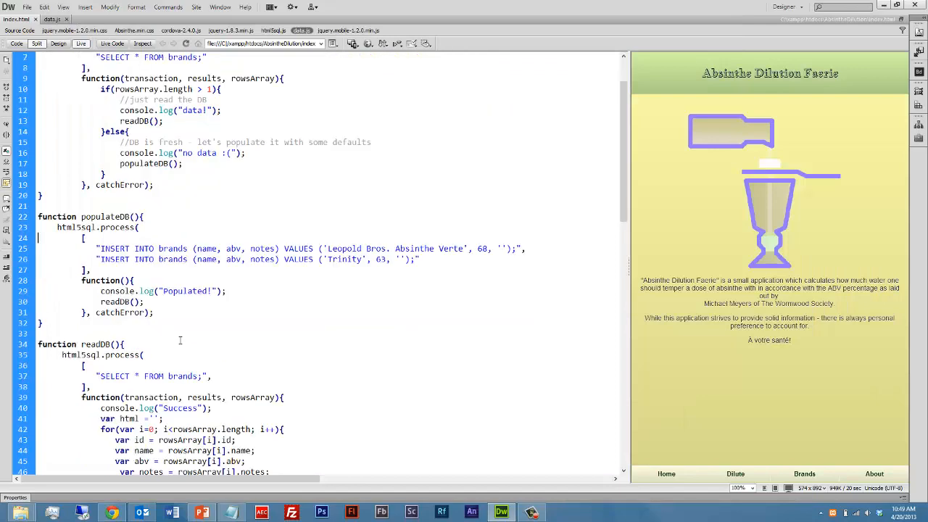
scroll("down", 3)
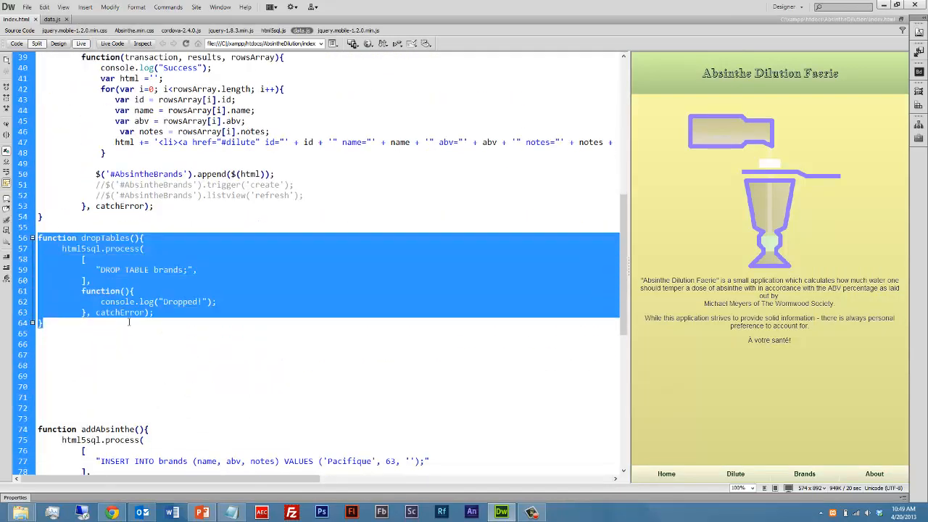
left_click(148, 312)
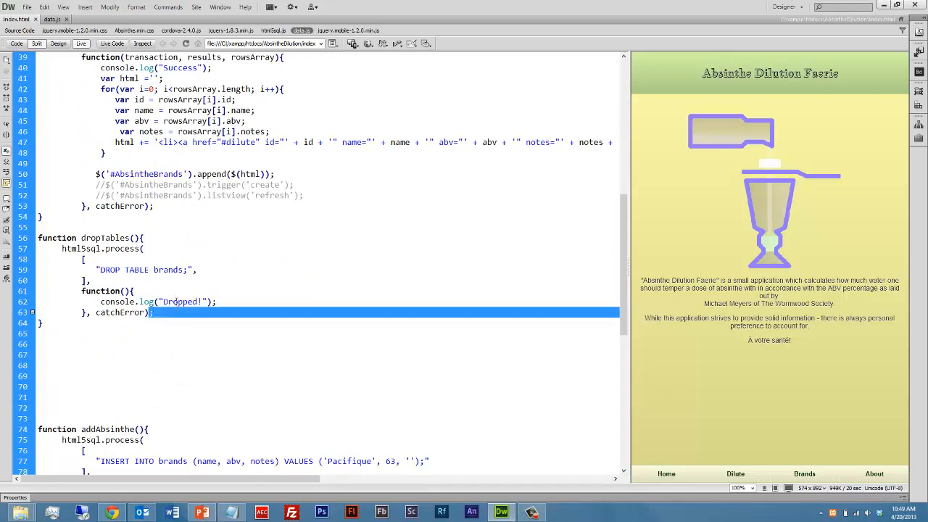
double_click(179, 301)
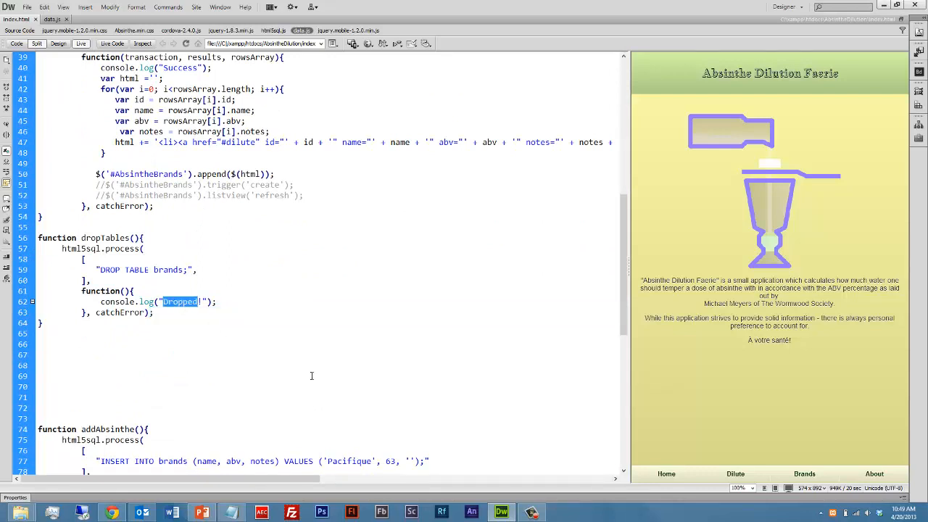
mouse_move(305, 356)
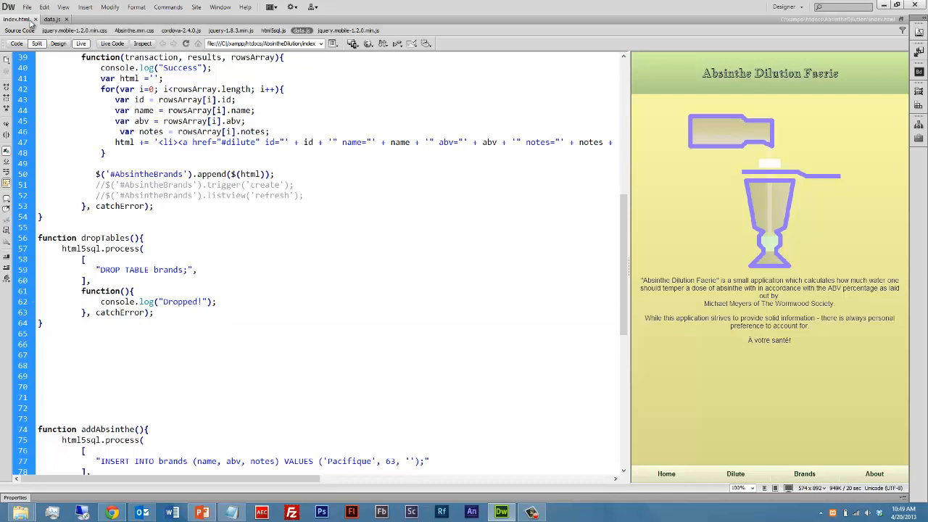
Step: In index.html's onDeviceReady, re-enable the checkDB call and comment out dropTables
left_click(18, 18)
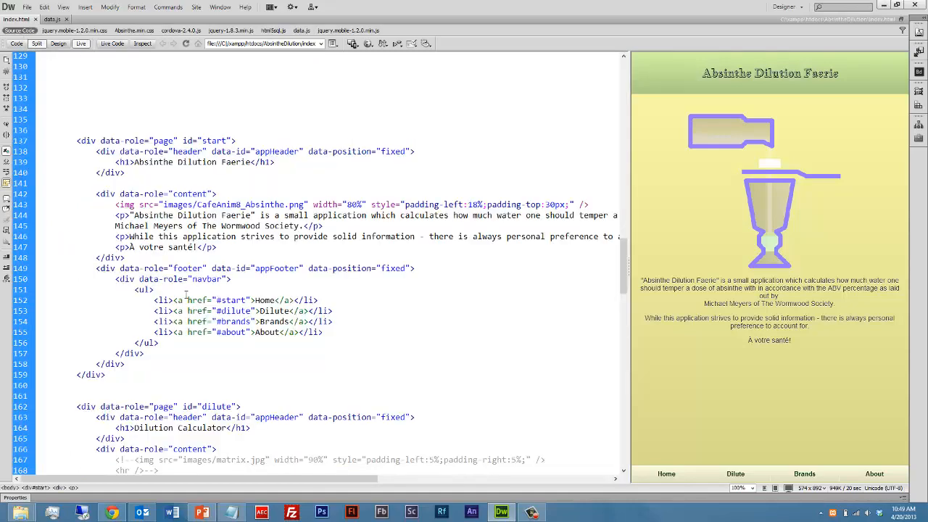
scroll("down", 3)
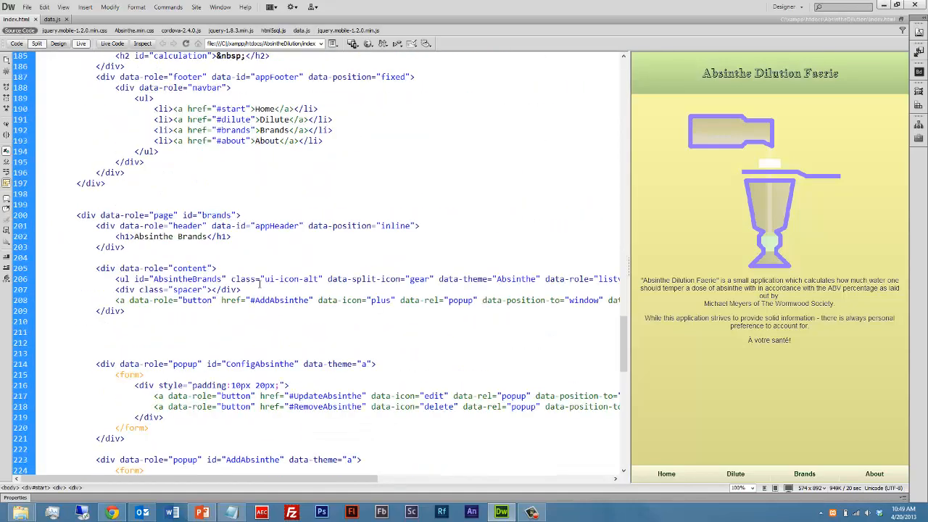
scroll("down", 3)
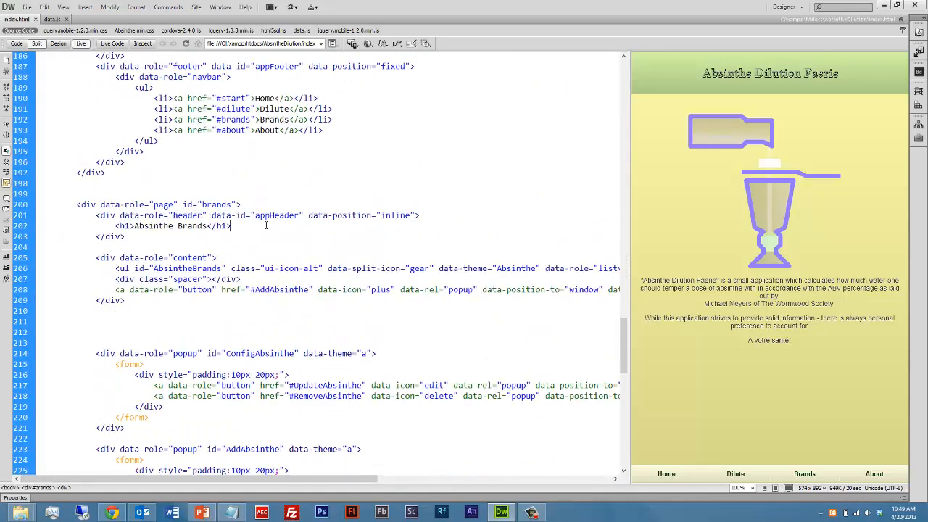
scroll("up", 3)
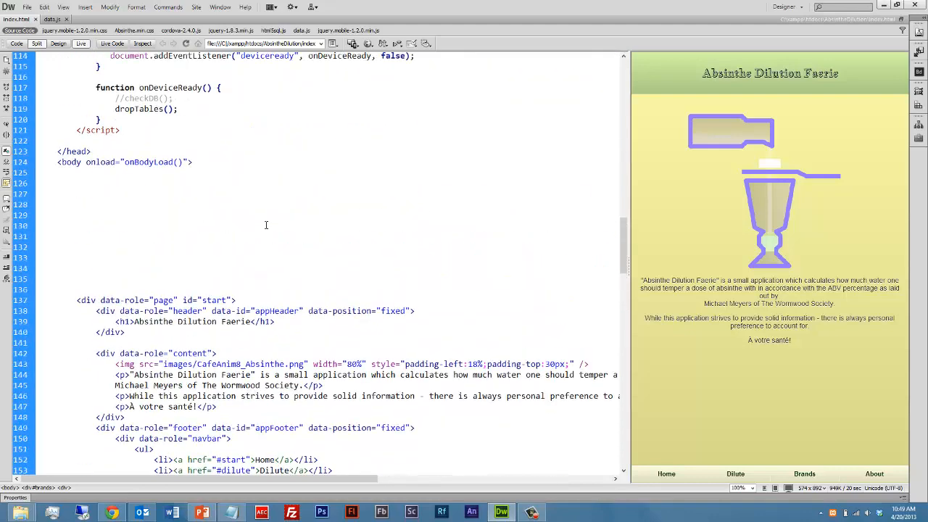
scroll("up", 3)
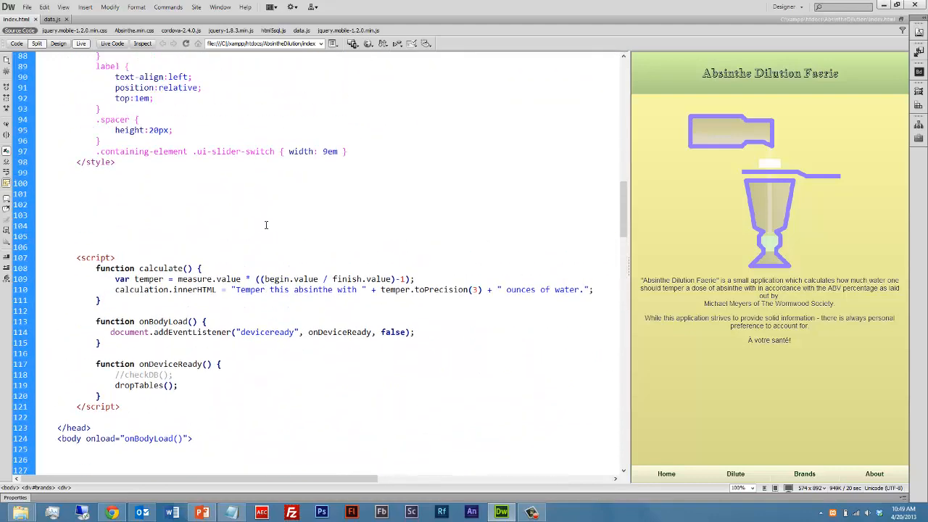
scroll("down", 3)
type("//")
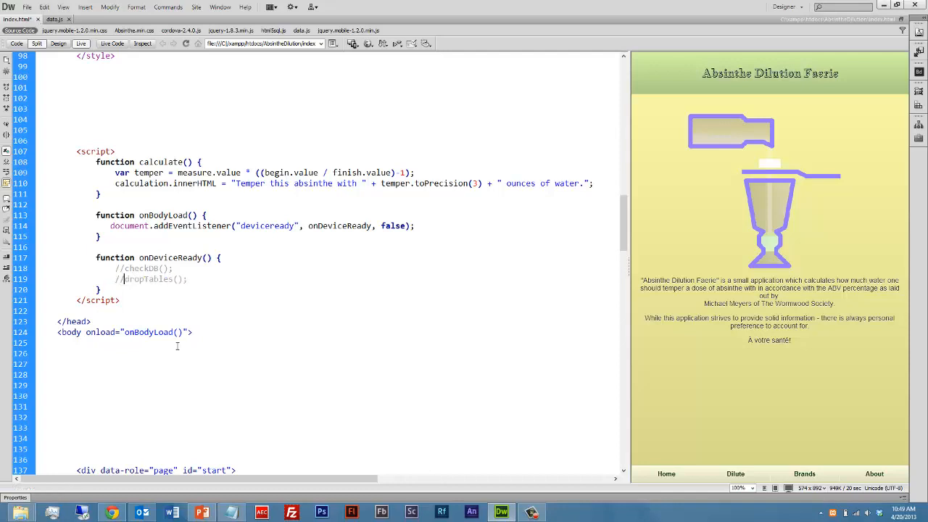
mouse_move(134, 281)
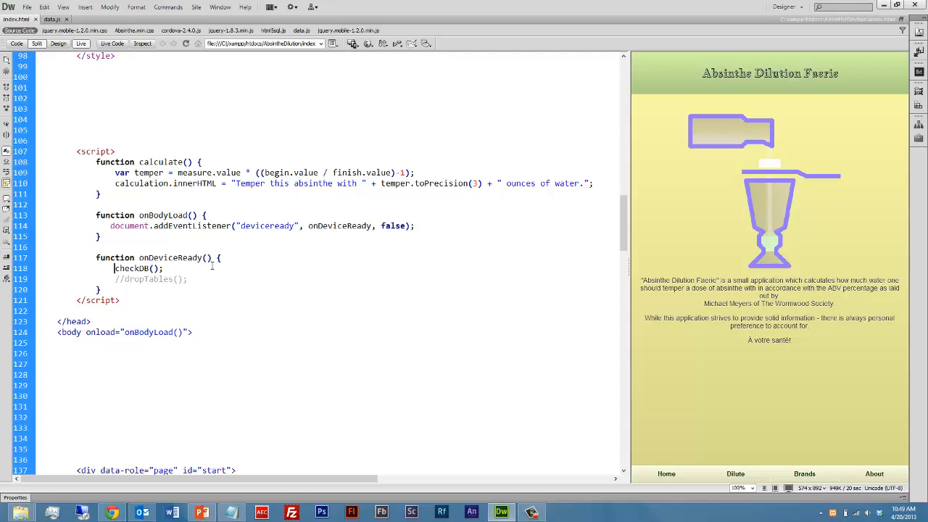
double_click(130, 268)
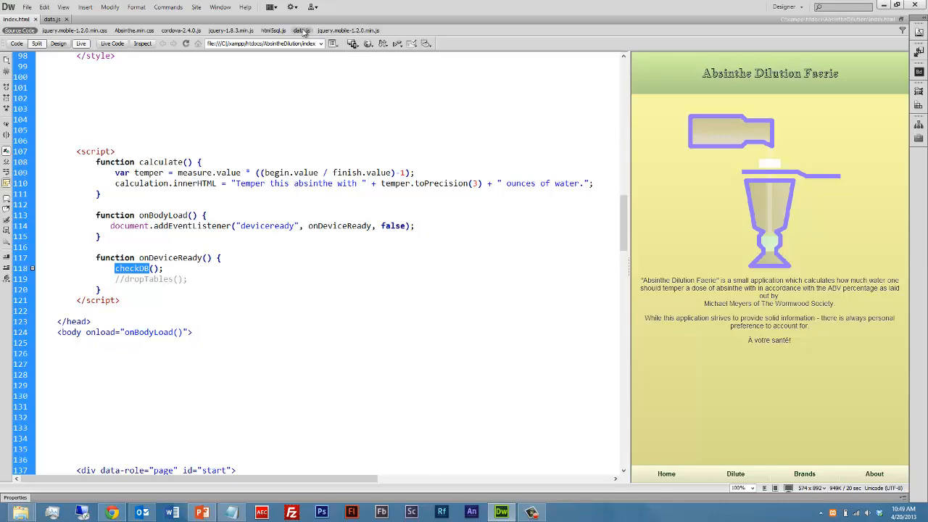
Step: Show data.js's checkDB and point out the brands table, its id and name columns and the select query
left_click(301, 30)
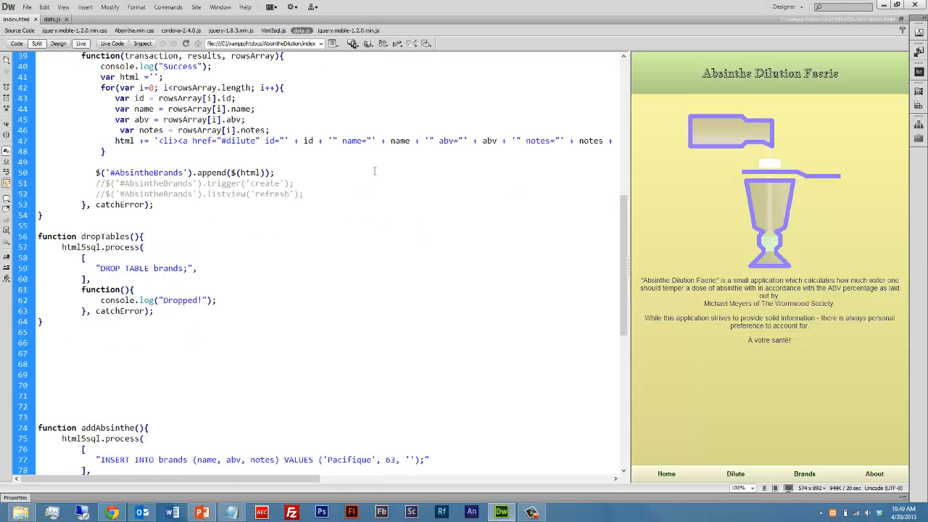
scroll("up", 3)
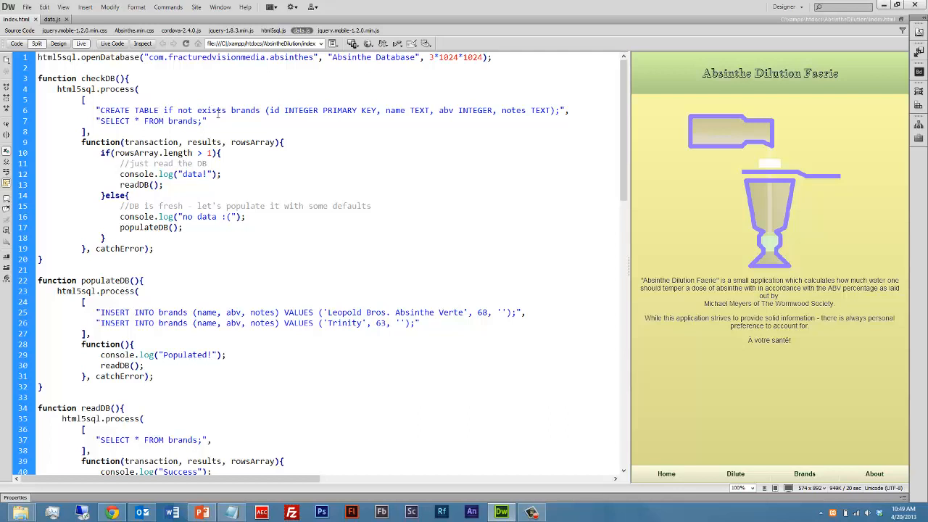
double_click(245, 110)
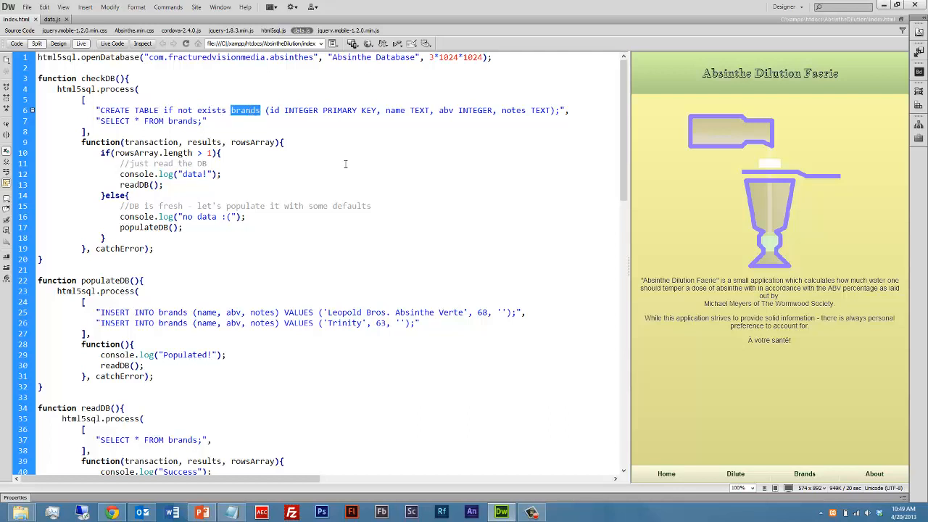
mouse_move(357, 153)
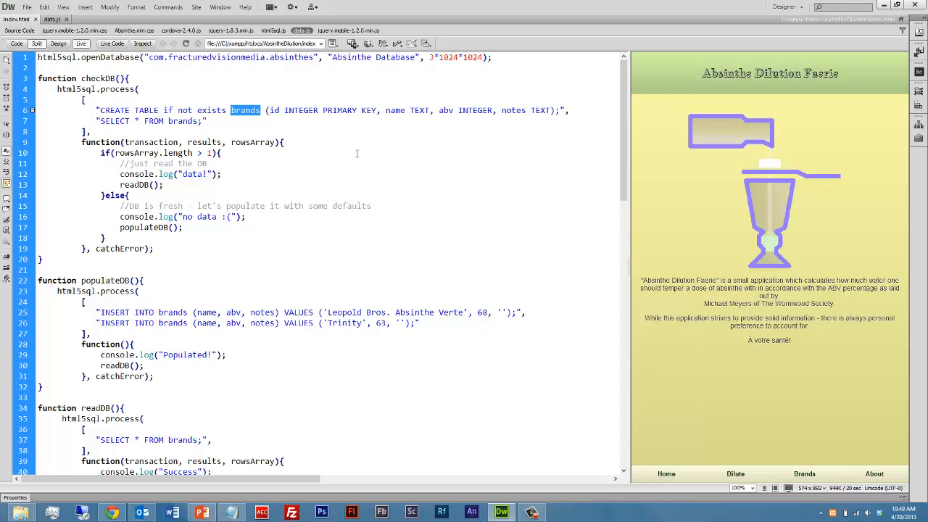
mouse_move(296, 106)
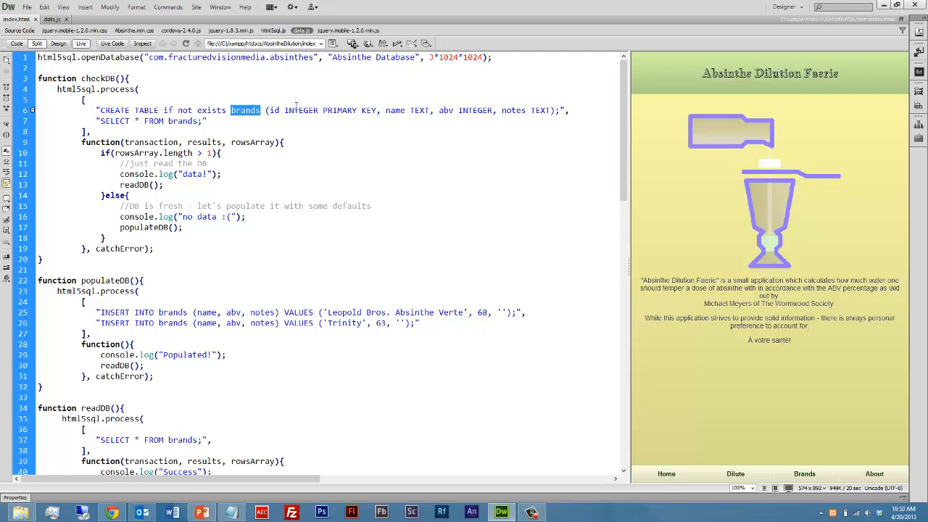
double_click(273, 111)
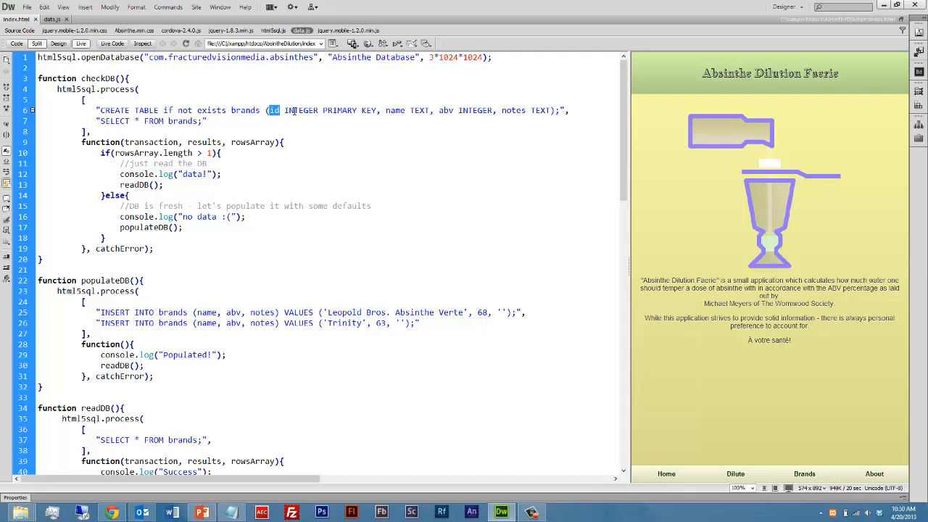
mouse_move(408, 106)
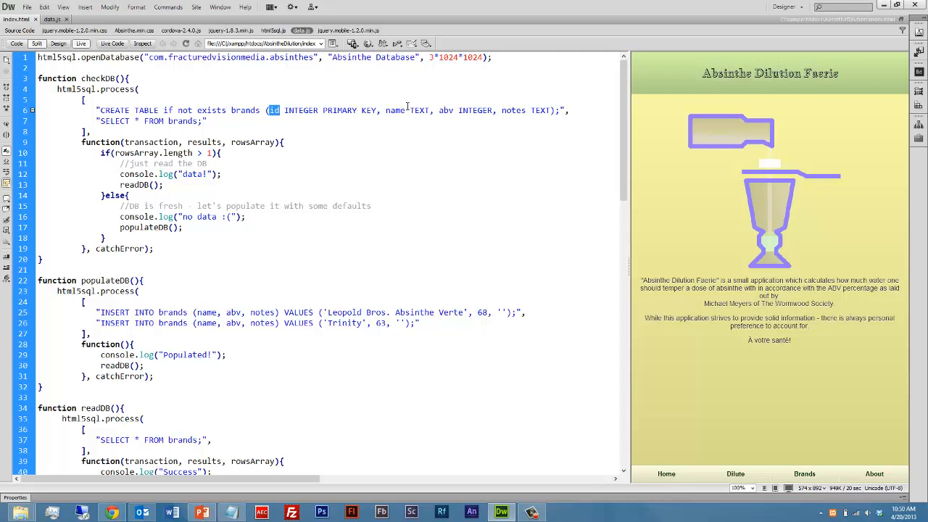
mouse_move(363, 125)
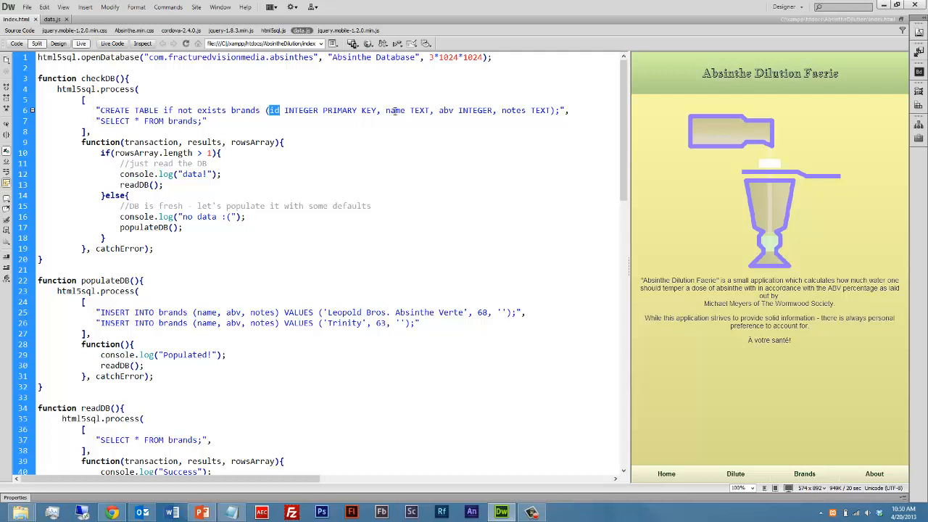
left_click_drag(278, 110, 206, 122)
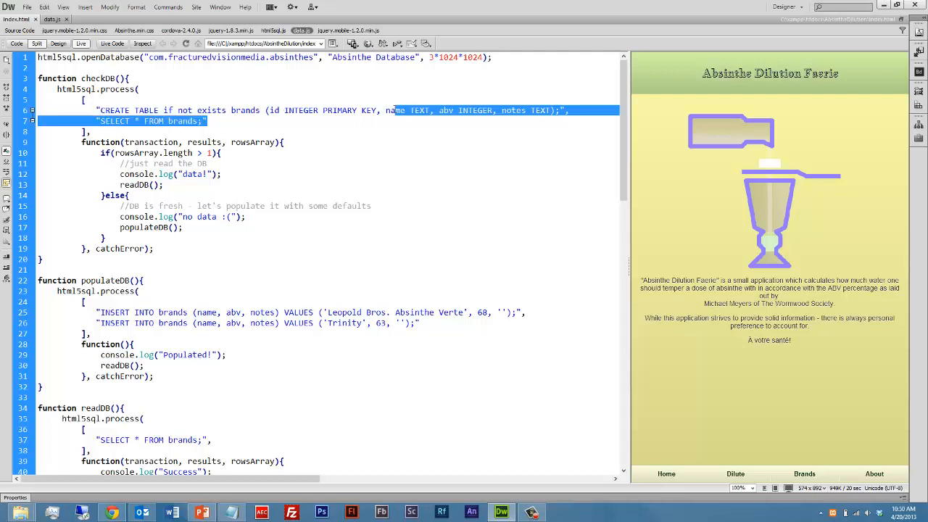
double_click(394, 110)
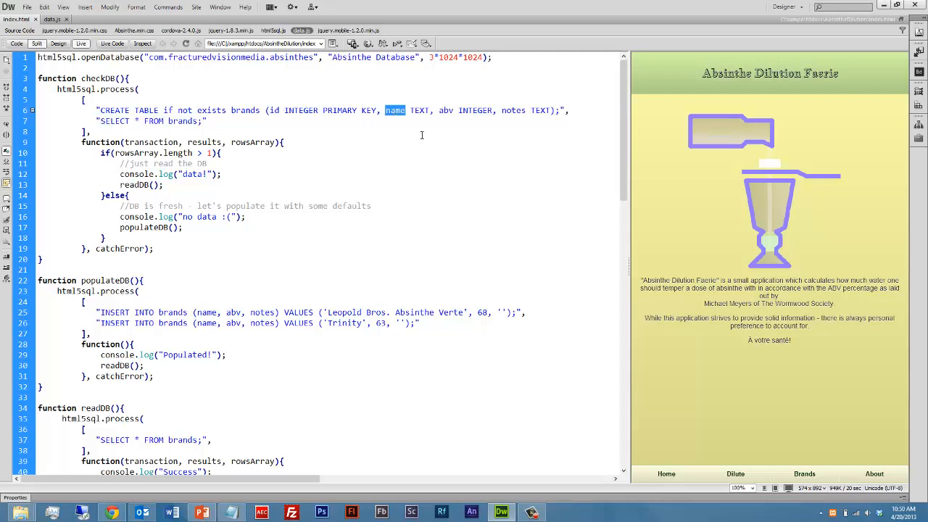
Step: Point out the abv INTEGER and notes columns, the existing-rows check and the populateDB call
double_click(445, 110)
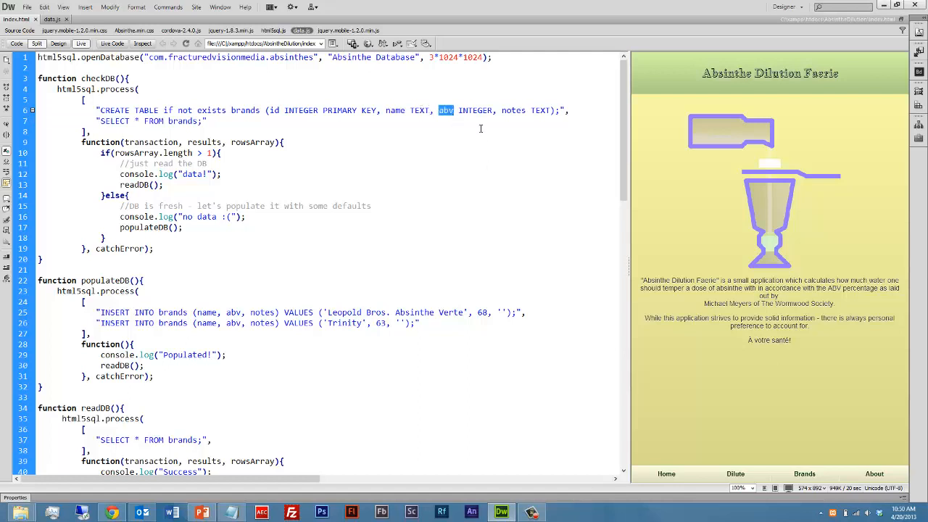
double_click(475, 110)
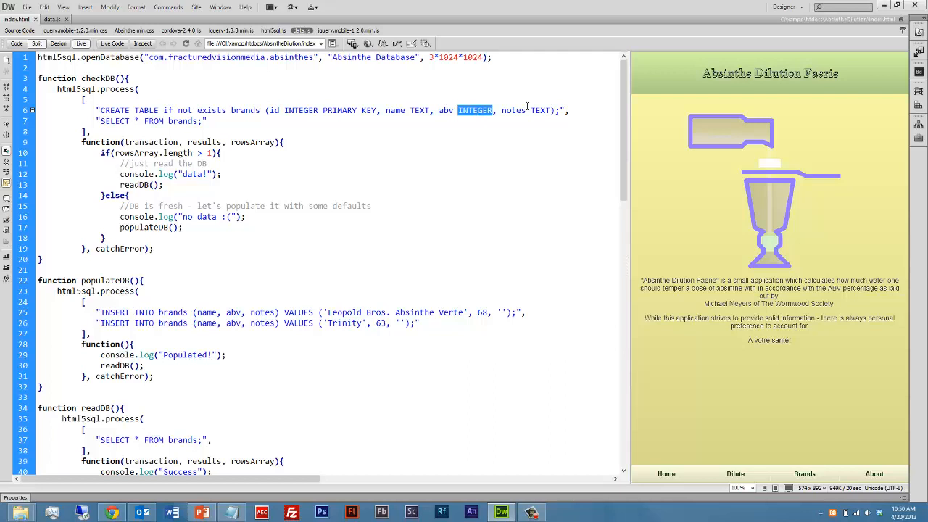
double_click(513, 110)
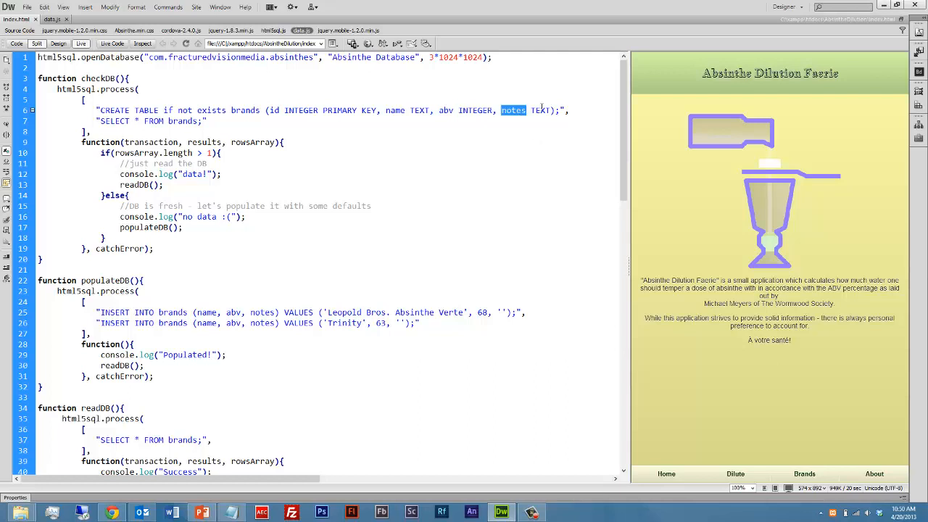
double_click(539, 110)
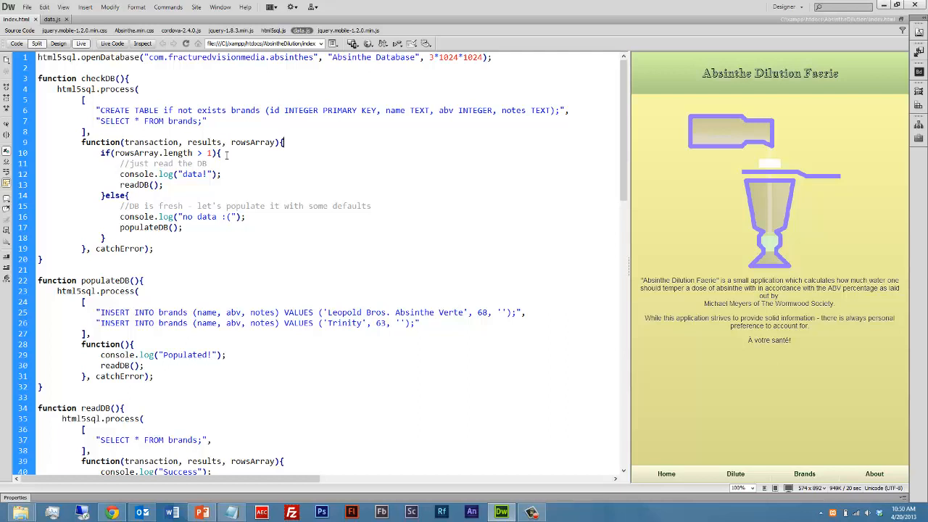
double_click(133, 184)
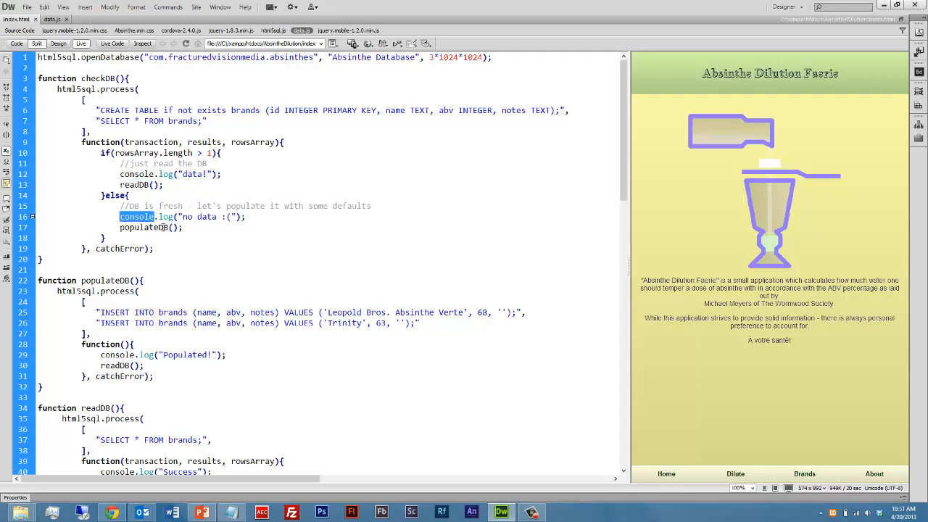
double_click(142, 226)
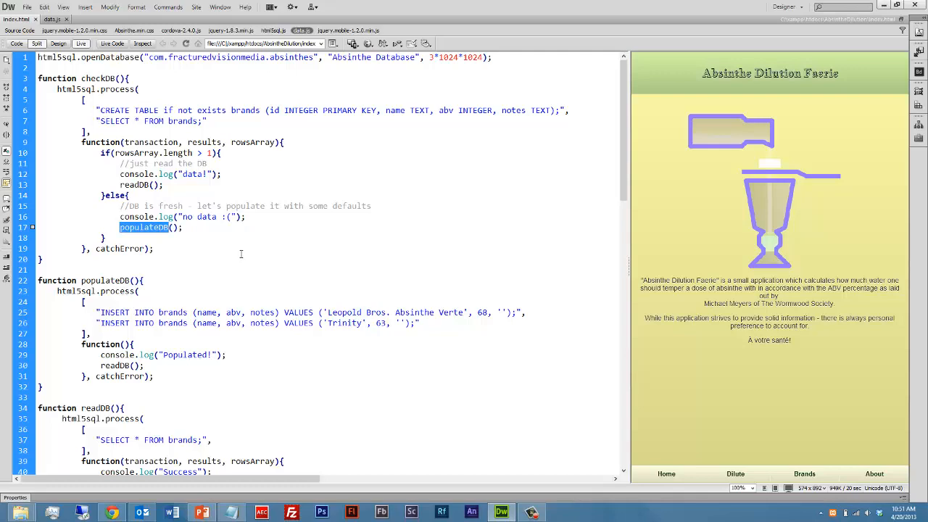
scroll("down", 3)
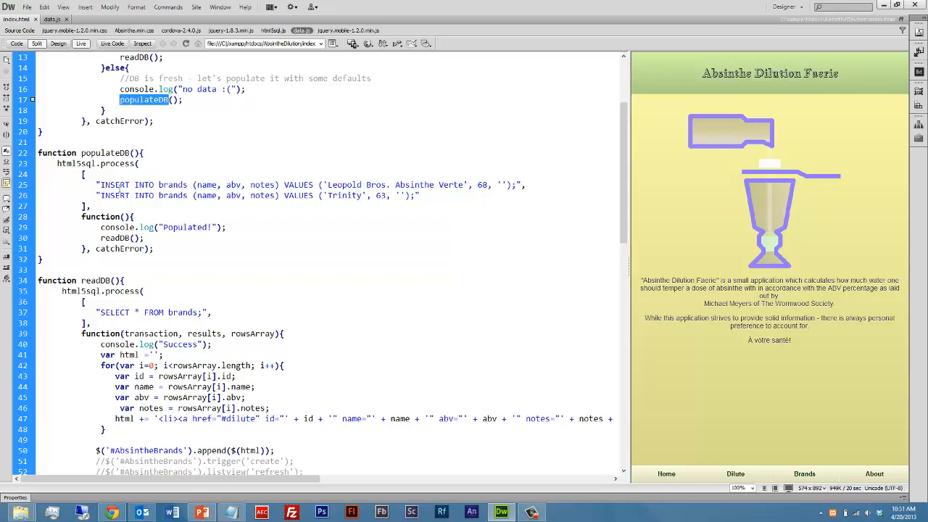
mouse_move(96, 184)
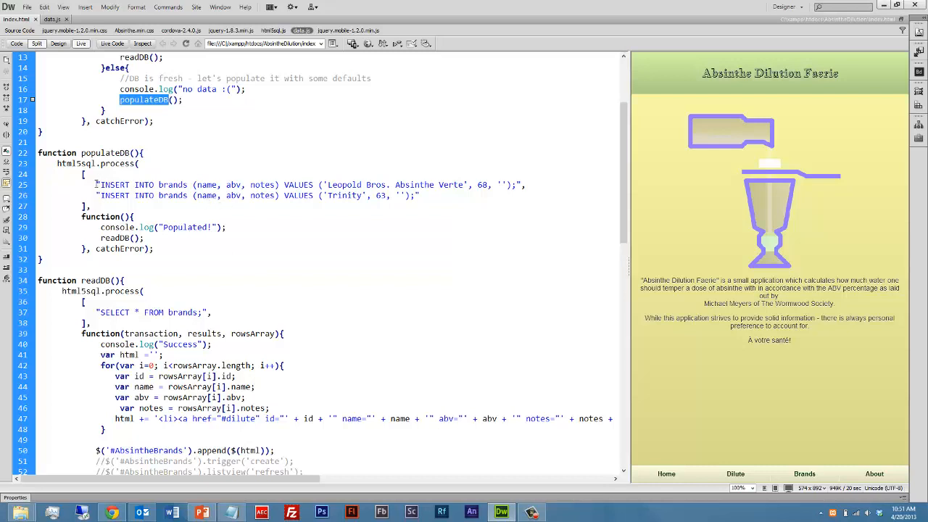
left_click_drag(95, 184, 417, 195)
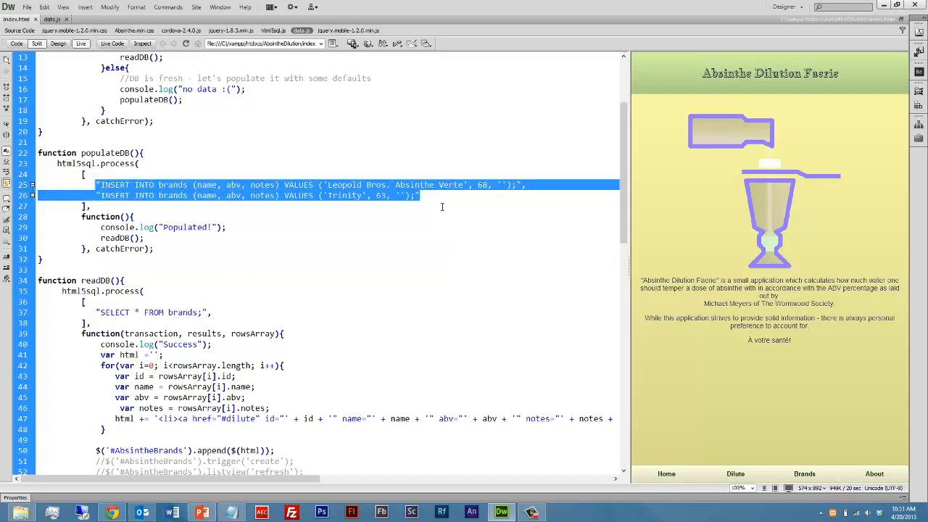
left_click(442, 206)
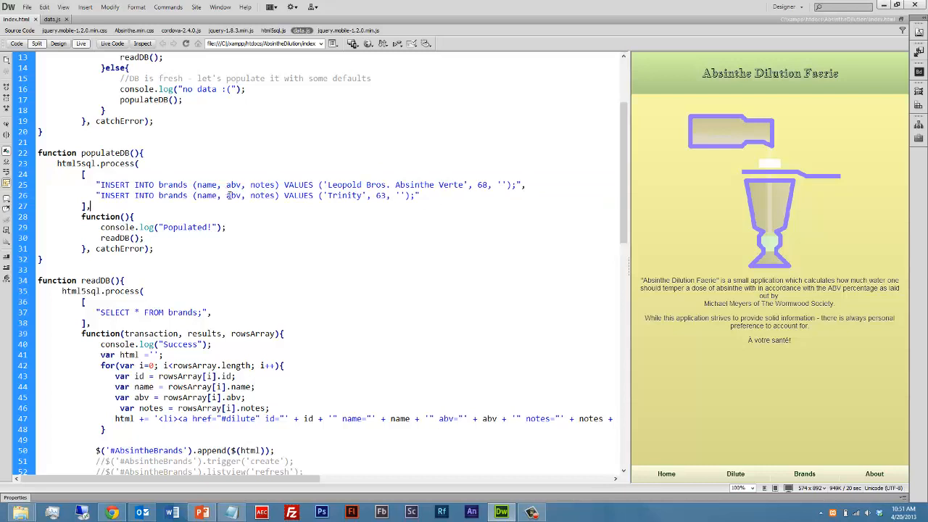
double_click(114, 238)
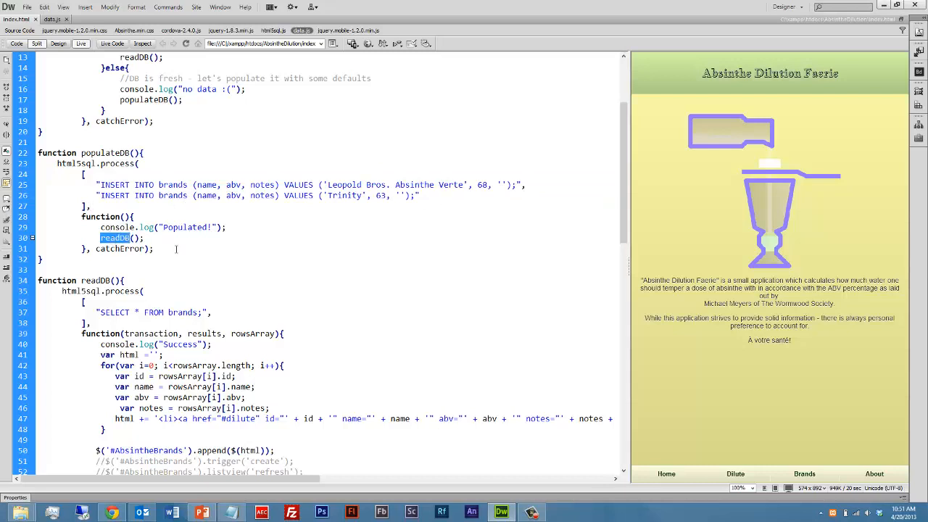
scroll("down", 3)
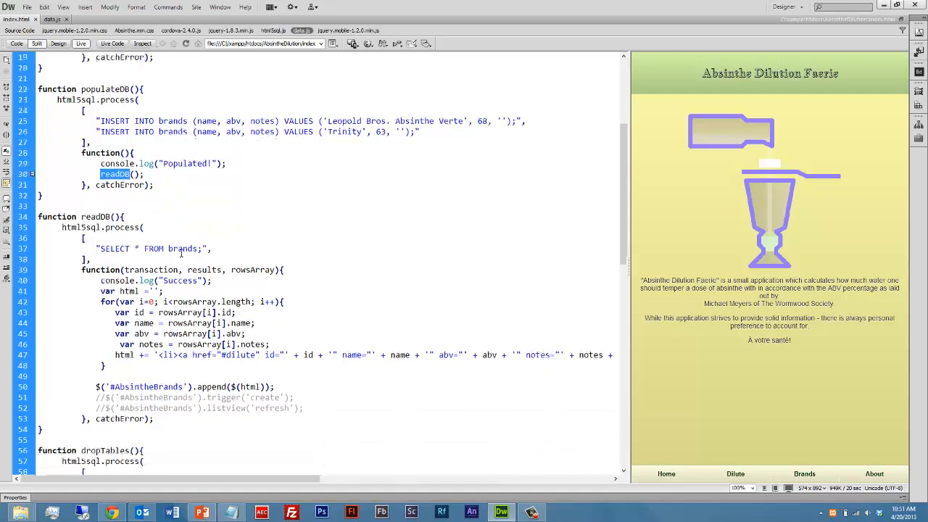
scroll("down", 3)
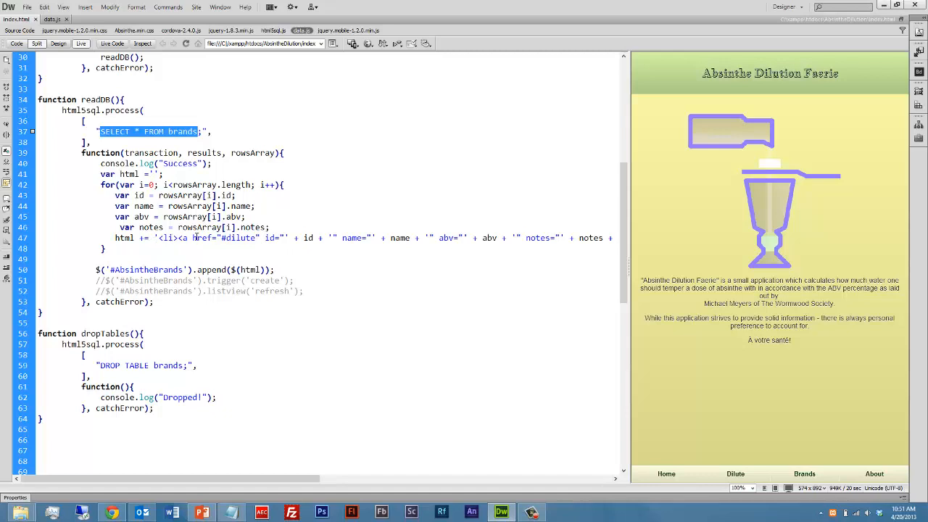
mouse_move(284, 212)
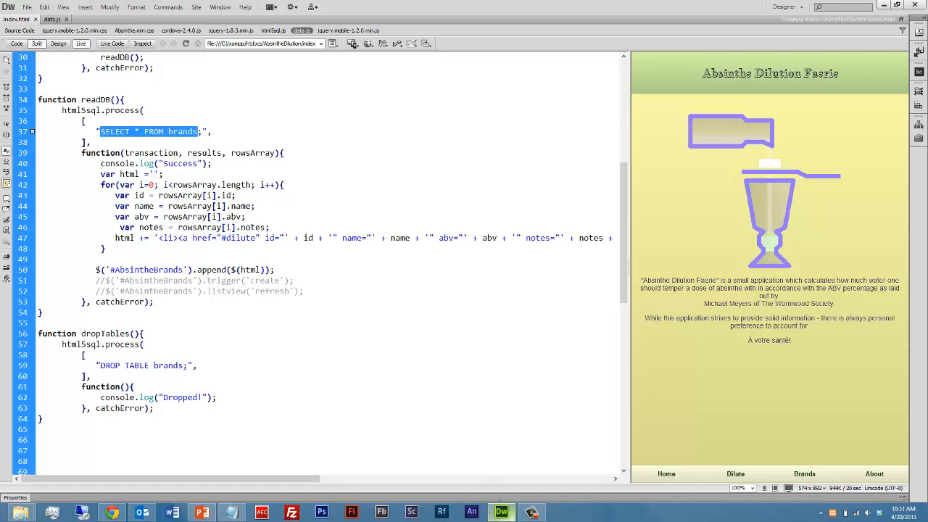
left_click(111, 512)
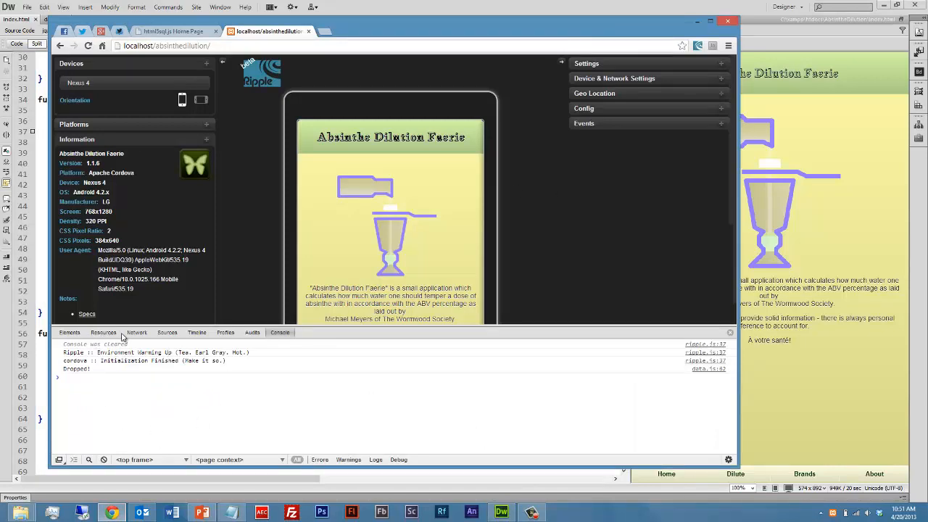
Step: Select the absinthes Web SQL database in Resources and check the console's Populated! and Success messages
left_click(103, 332)
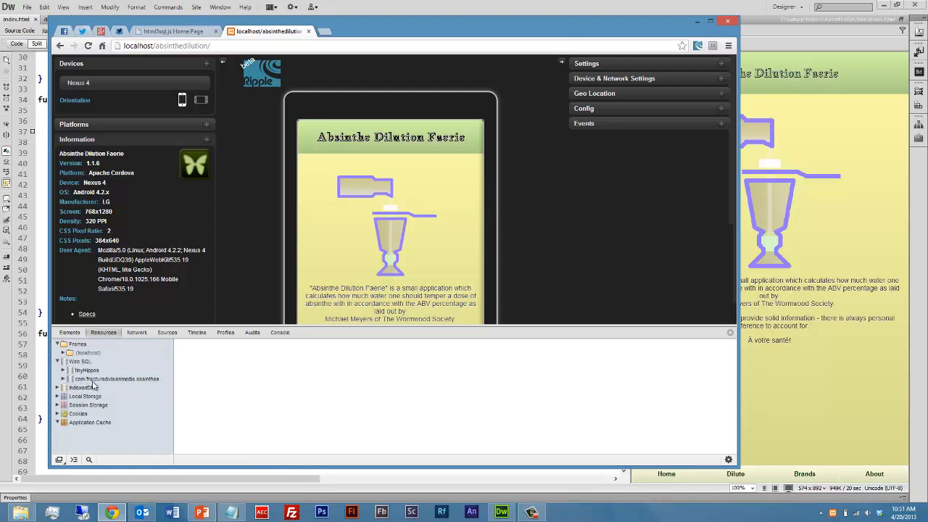
left_click(115, 379)
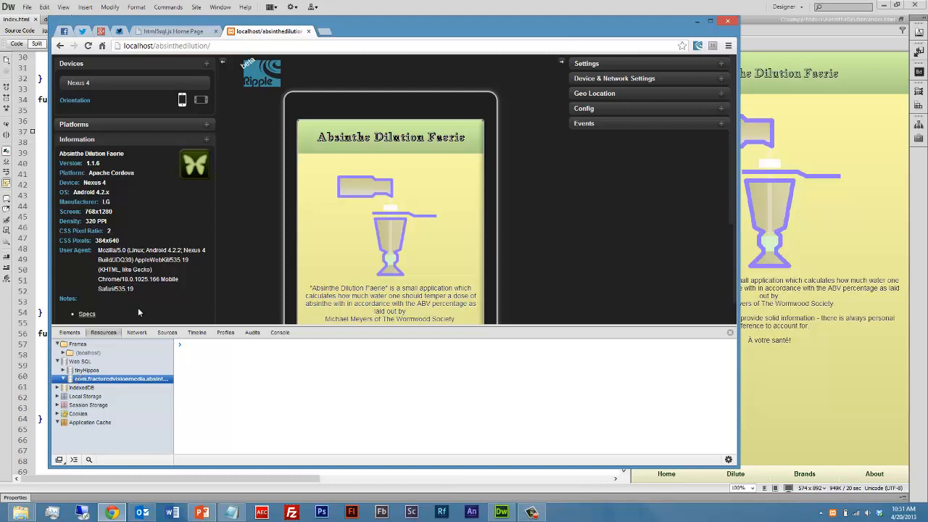
left_click(279, 332)
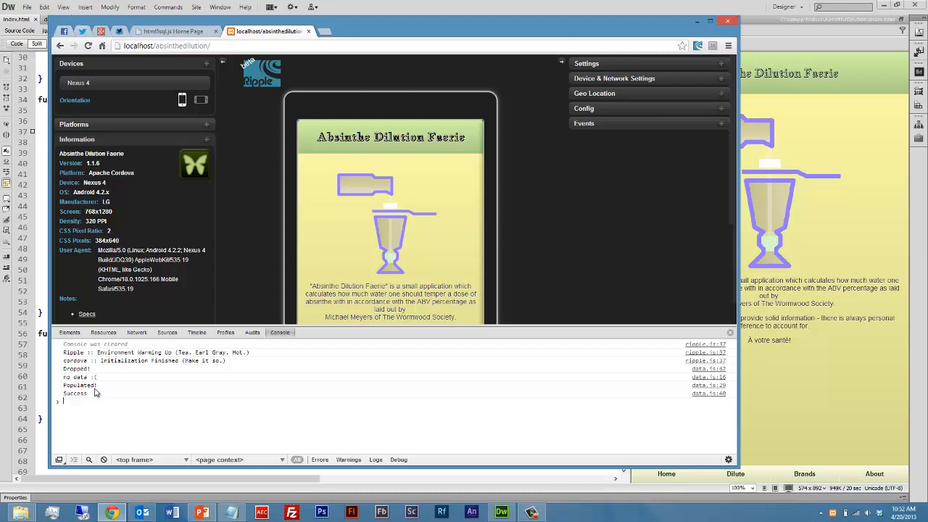
mouse_move(107, 400)
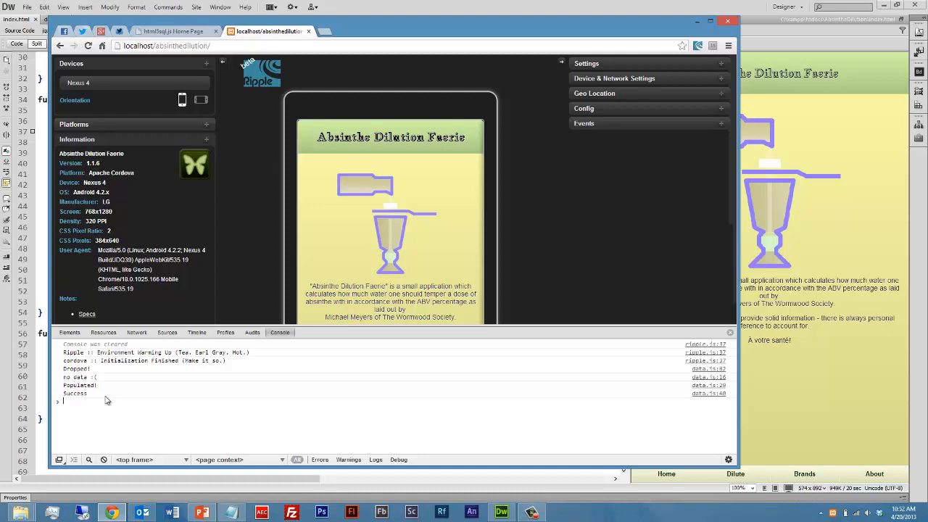
mouse_move(107, 340)
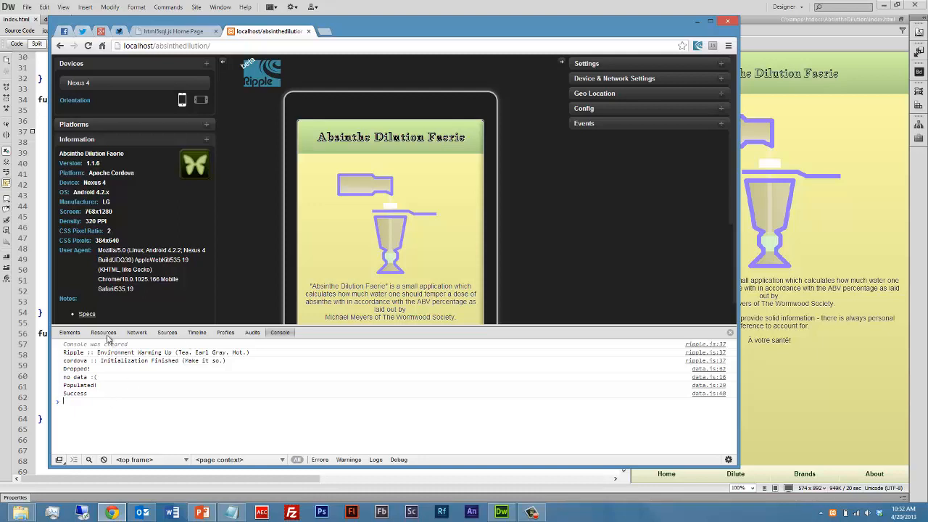
Step: Expand the absinthes database and show the brands table rows for Leopold Bros. Absinthe Verte and Trinity
left_click(103, 332)
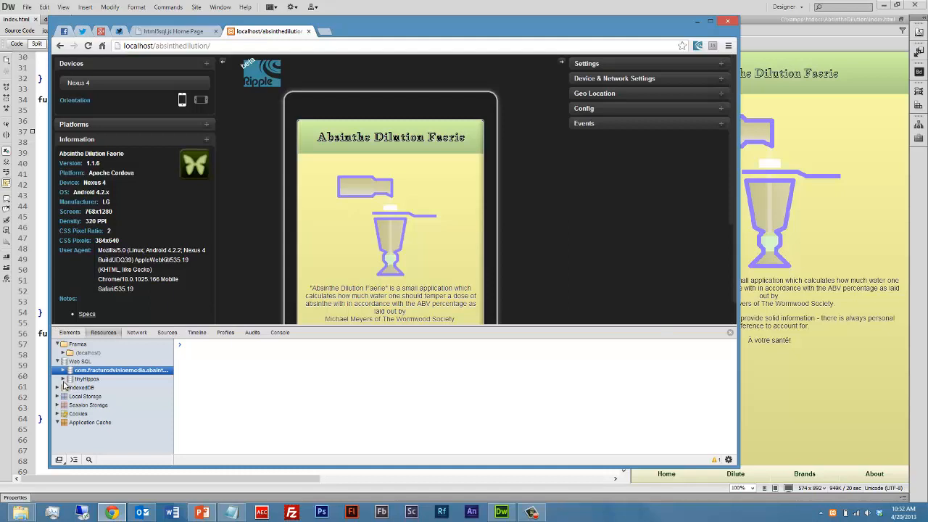
left_click(64, 369)
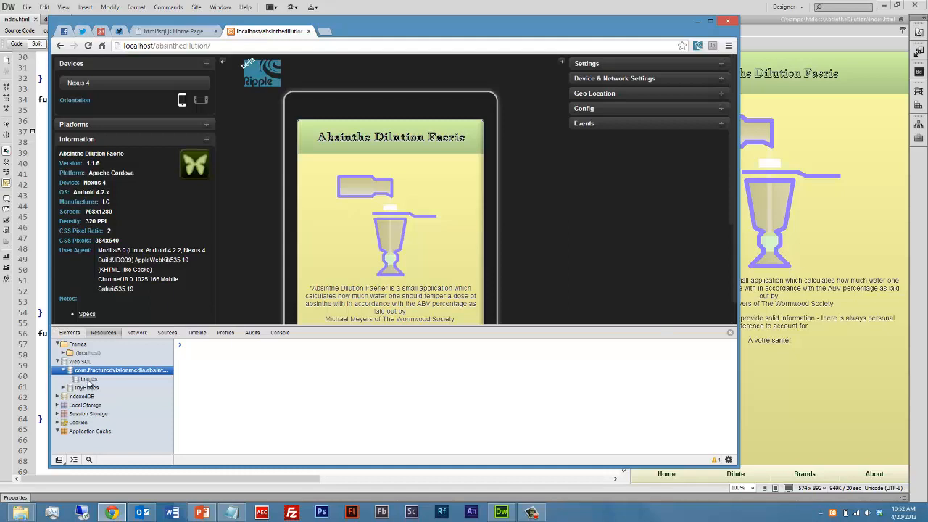
left_click(90, 378)
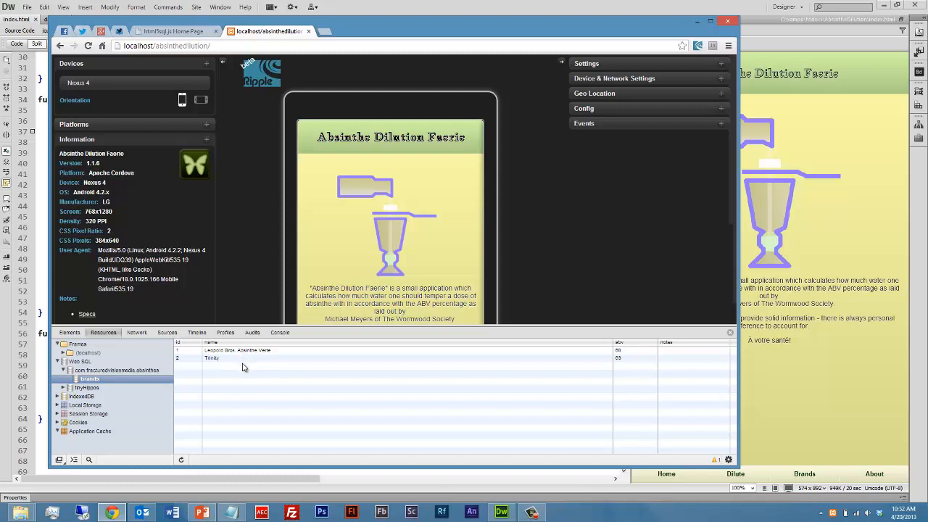
mouse_move(245, 361)
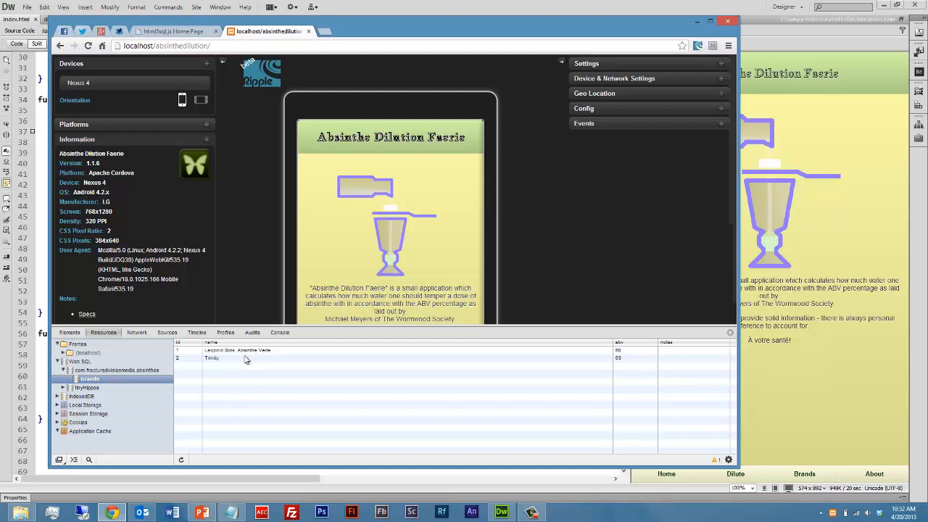
mouse_move(565, 262)
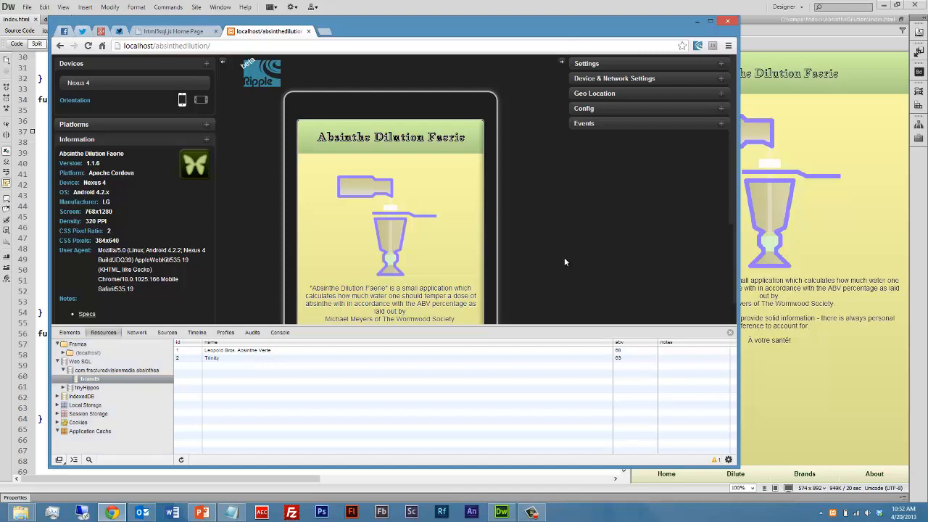
mouse_move(507, 144)
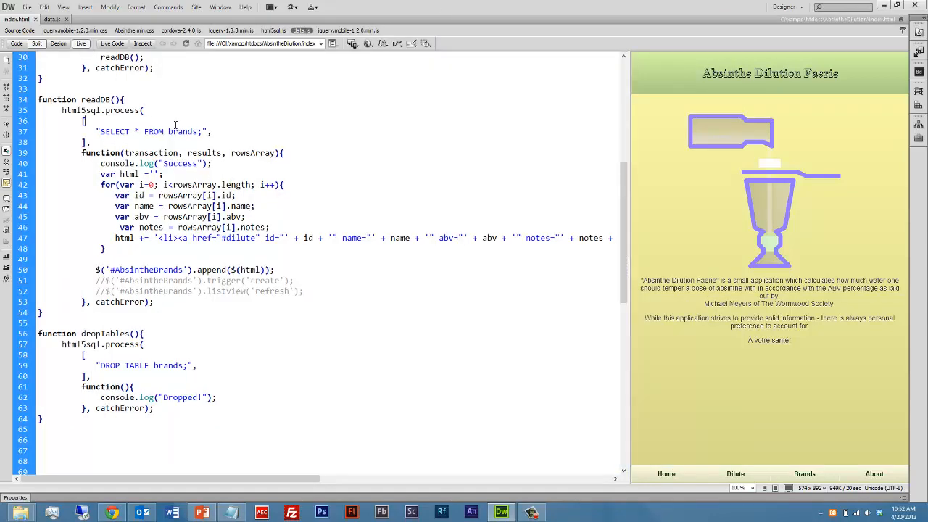
scroll("up", 3)
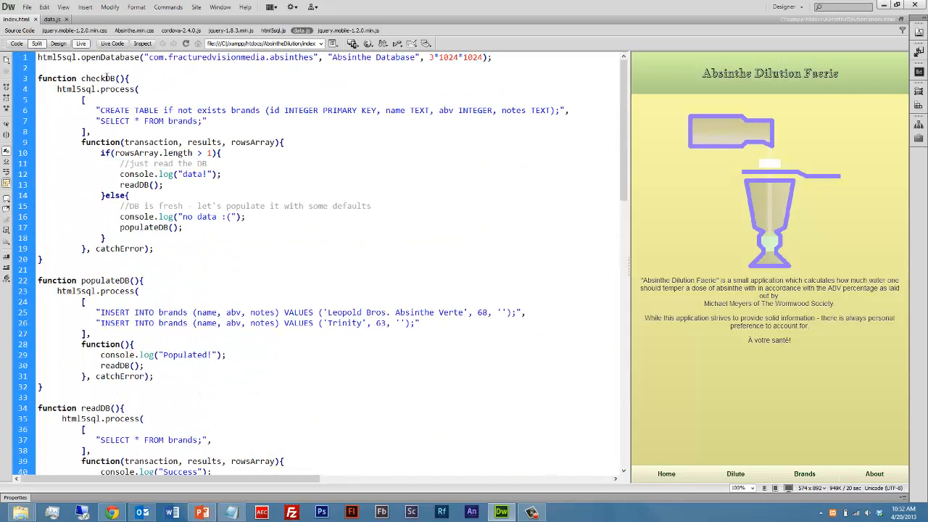
double_click(98, 79)
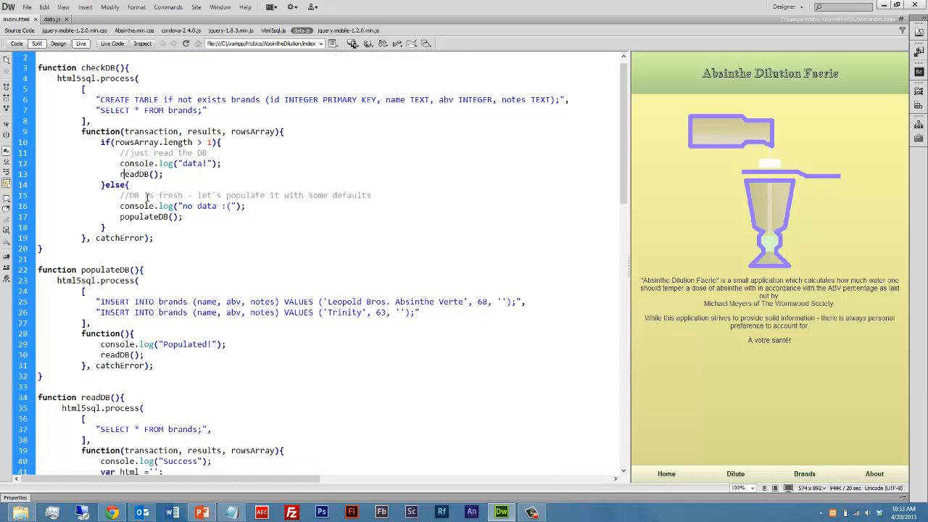
scroll("down", 3)
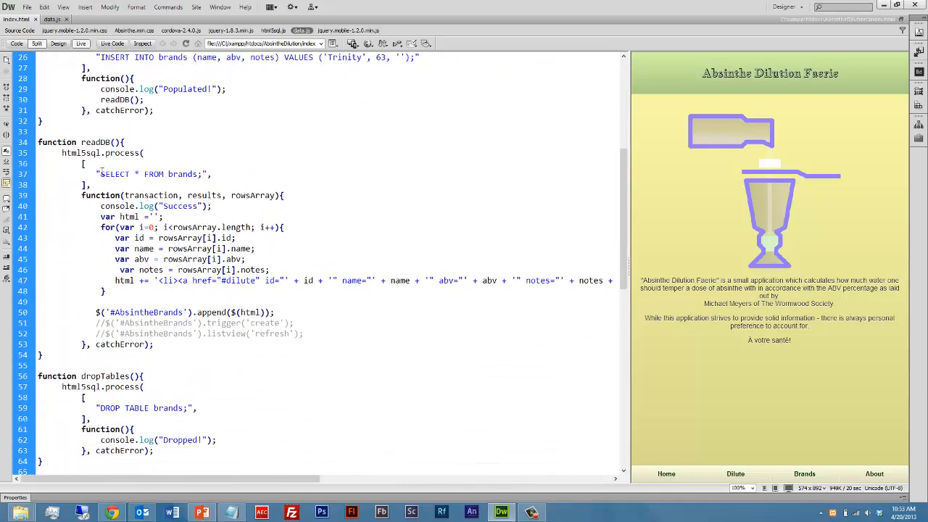
double_click(152, 174)
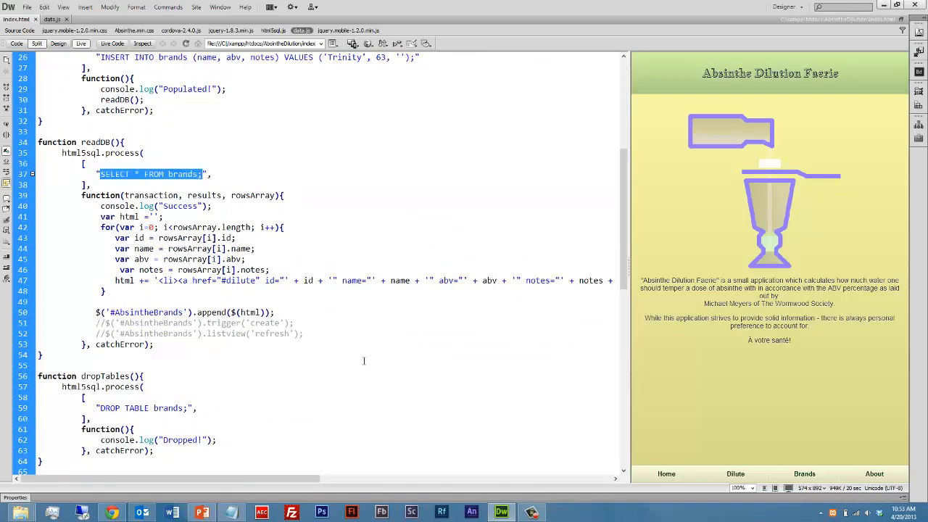
left_click(112, 513)
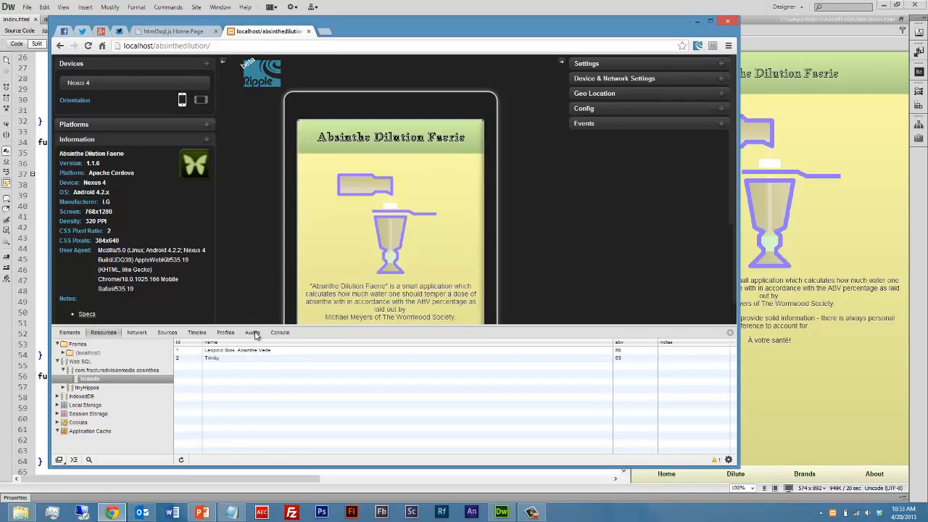
Step: Show the emulated Brands page listing Leopold Bros. Absinthe Verte and Trinity, then return to Dreamweaver
left_click(278, 332)
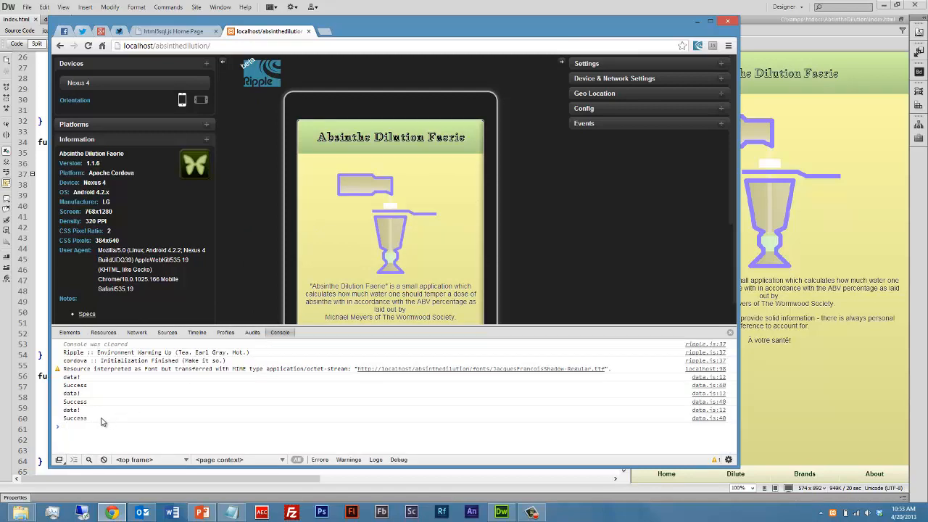
mouse_move(203, 335)
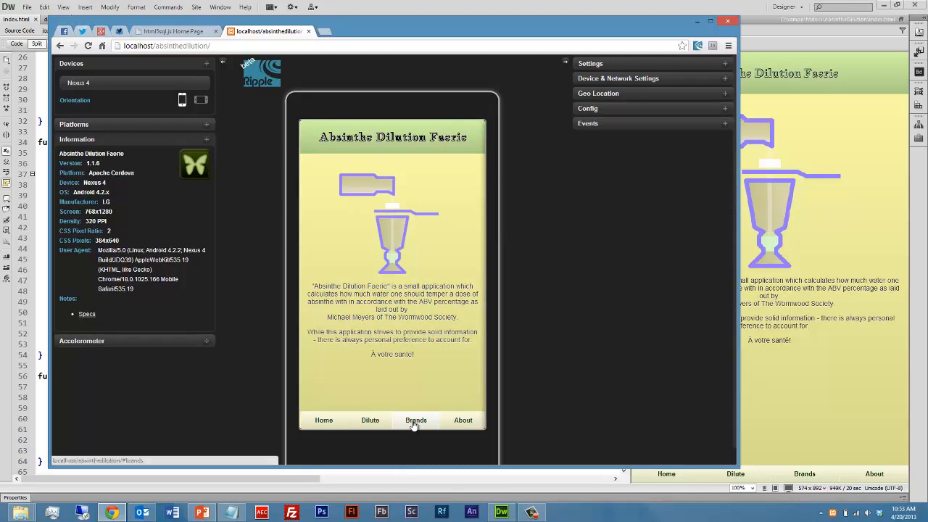
left_click(415, 421)
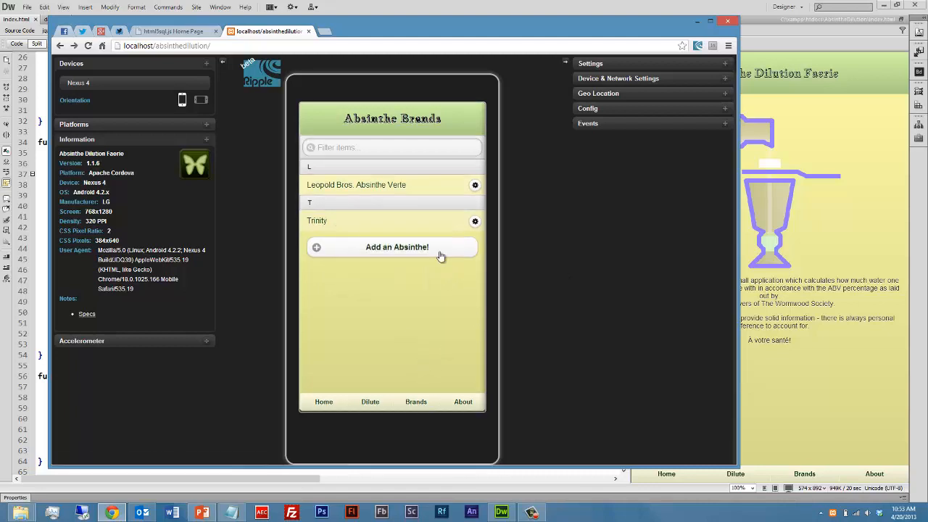
left_click(397, 247)
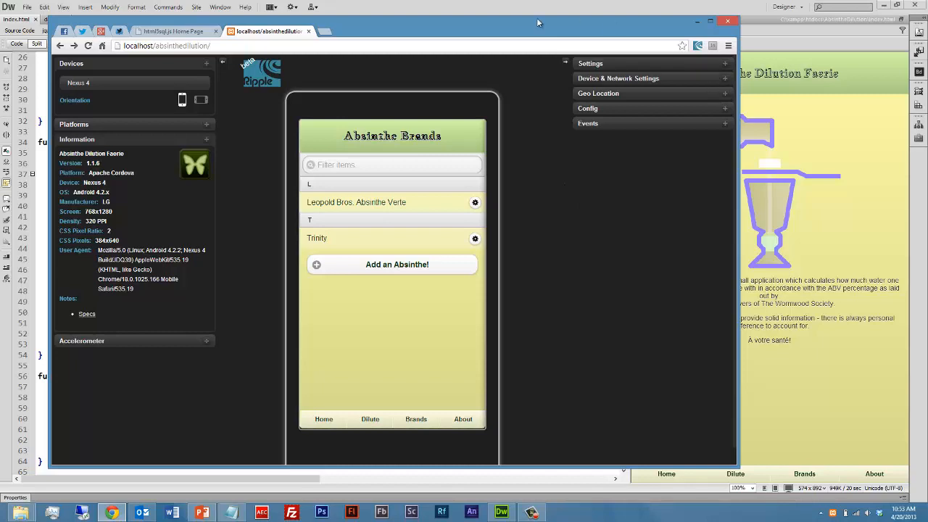
left_click(173, 32)
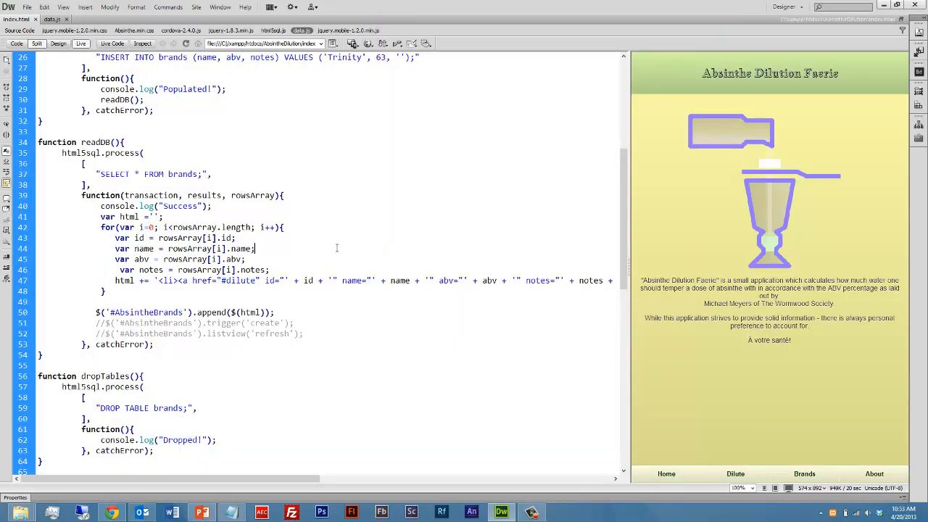
scroll("up", 3)
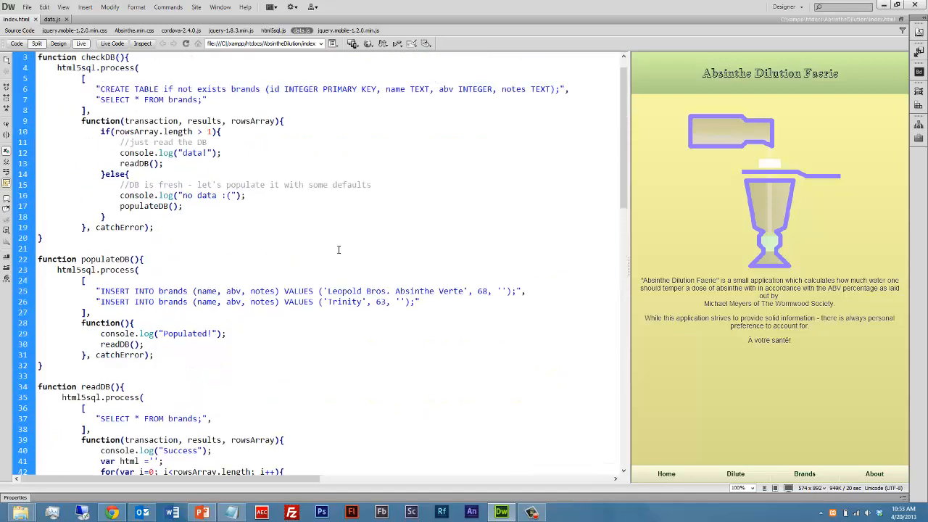
scroll("down", 3)
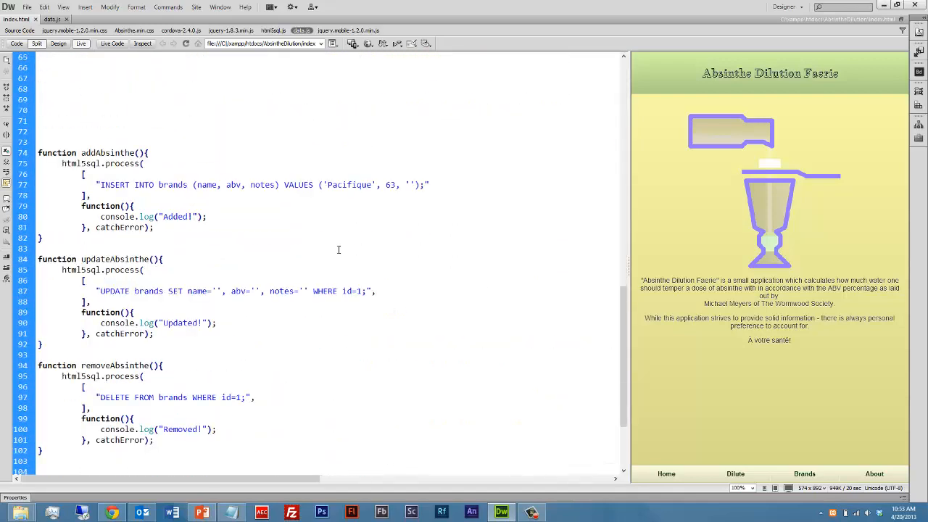
scroll("up", 3)
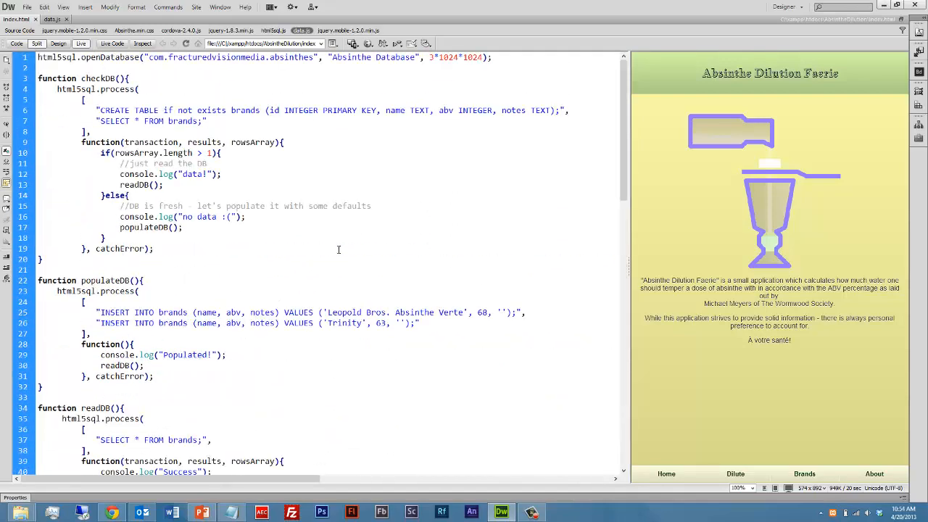